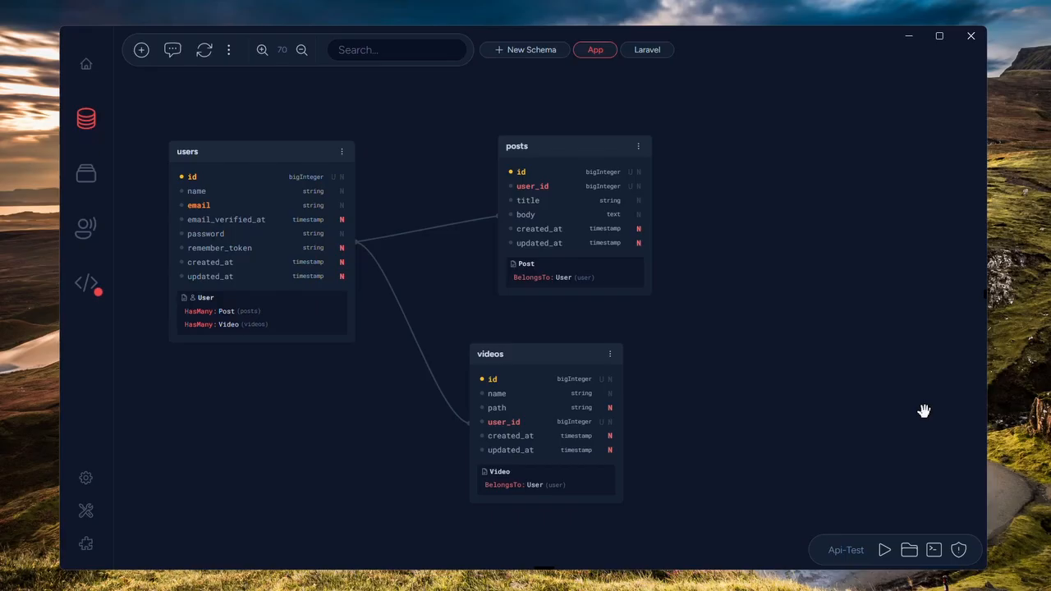
{"action": "mouse_move", "coordinate": [622, 153]}
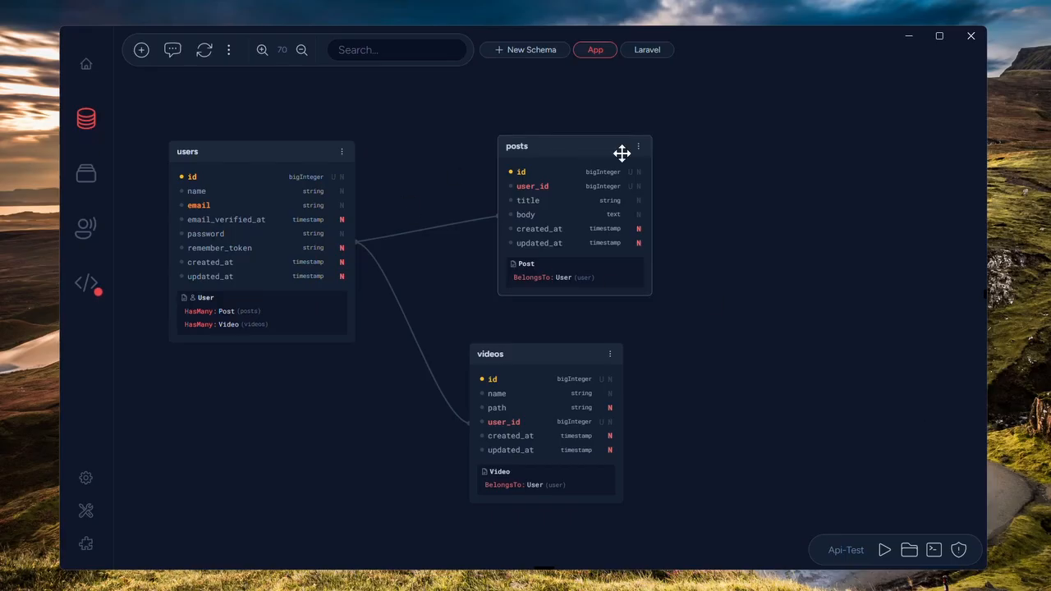
{"action": "mouse_move", "coordinate": [541, 95]}
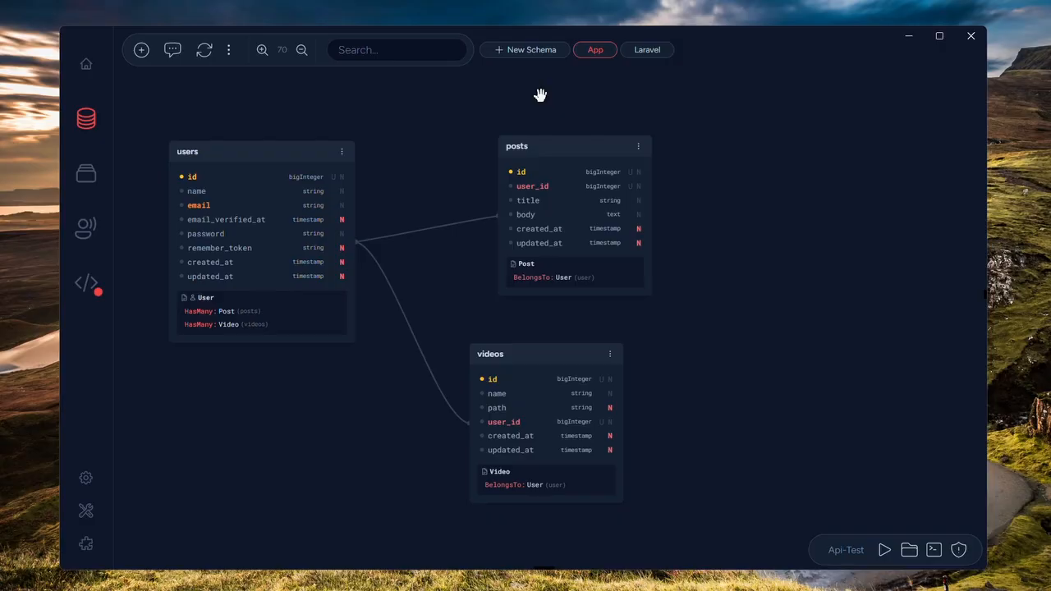
{"action": "mouse_move", "coordinate": [178, 102]}
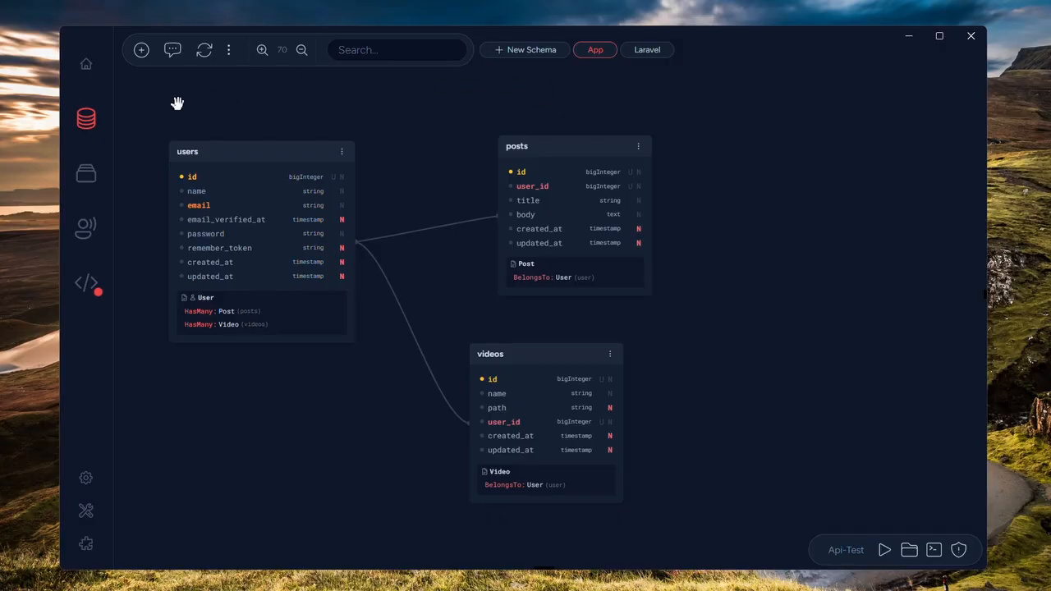
{"action": "mouse_move", "coordinate": [238, 152]}
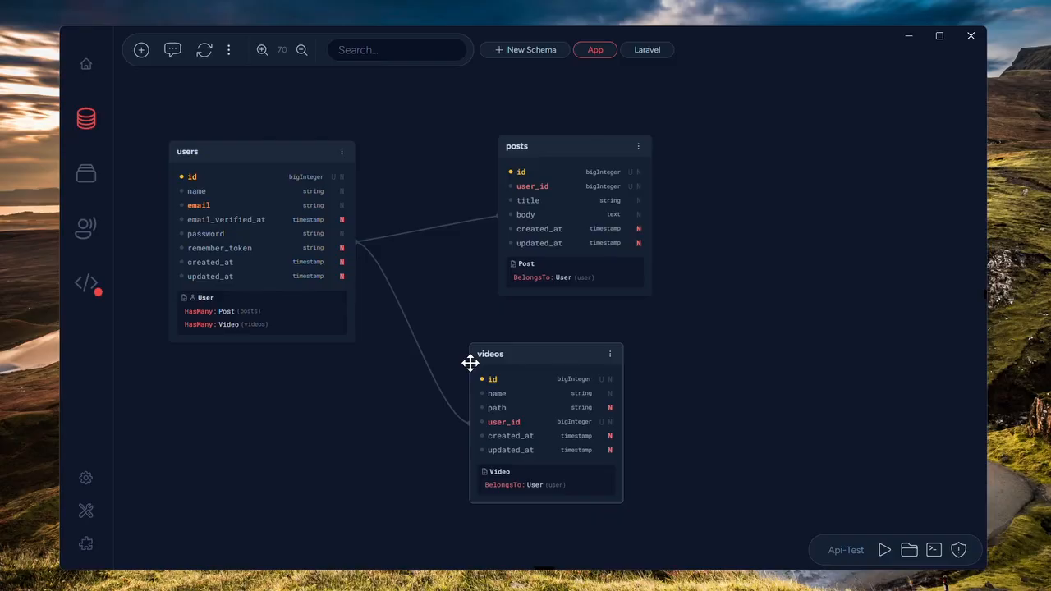
{"action": "mouse_move", "coordinate": [234, 310]}
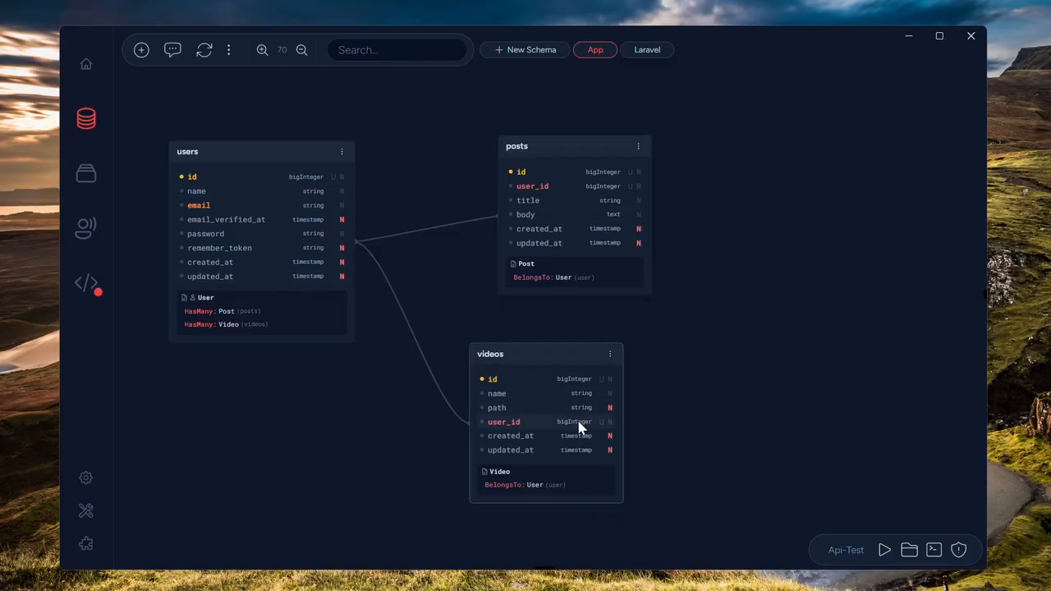
{"action": "mouse_move", "coordinate": [292, 100]}
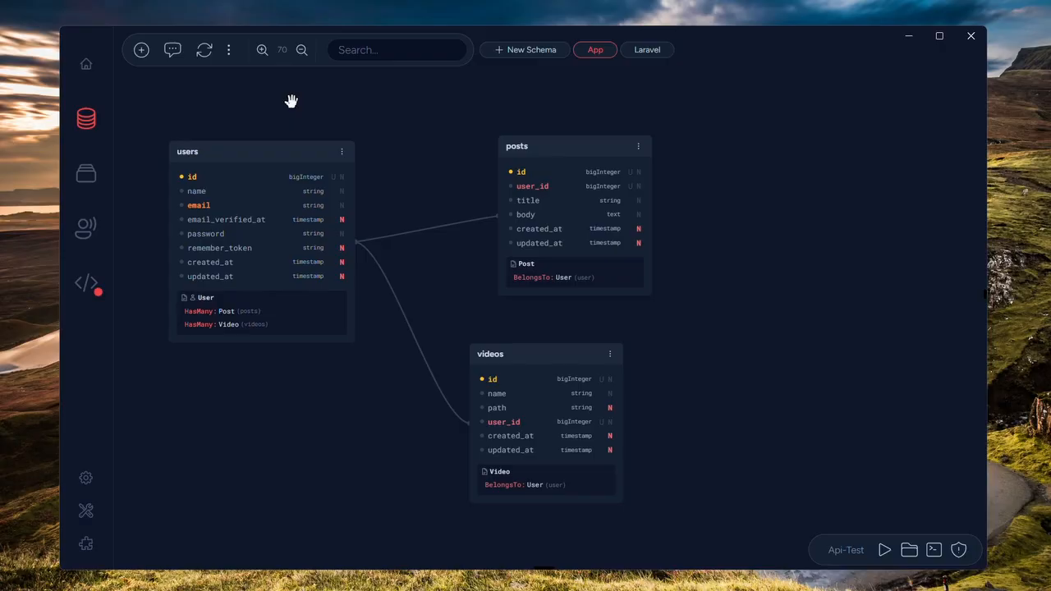
Create an API Resource CRUD for the User model under Applications
{"action": "left_click", "coordinate": [86, 173]}
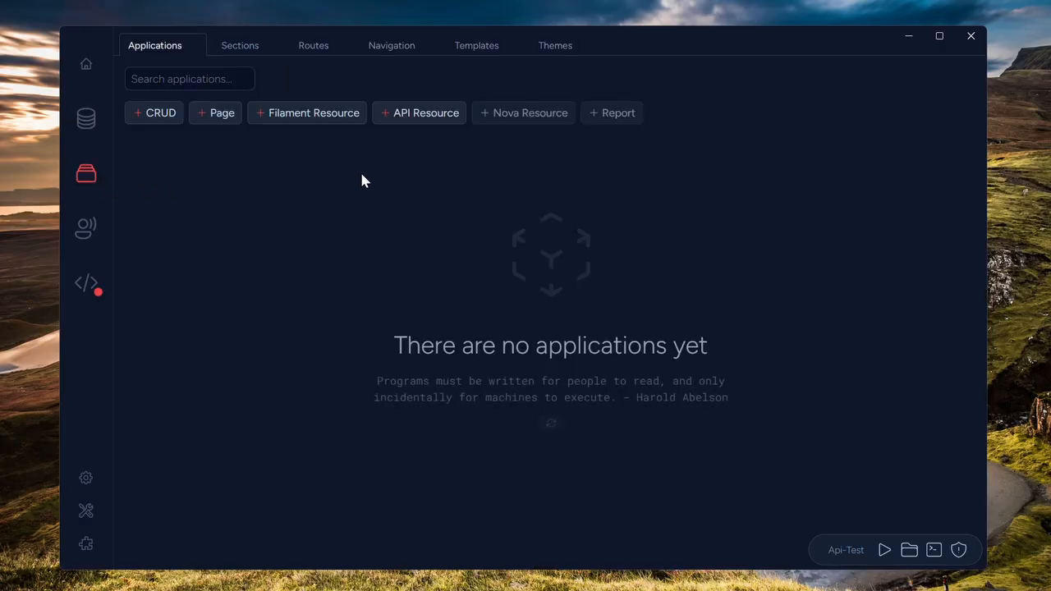
{"action": "mouse_move", "coordinate": [472, 226]}
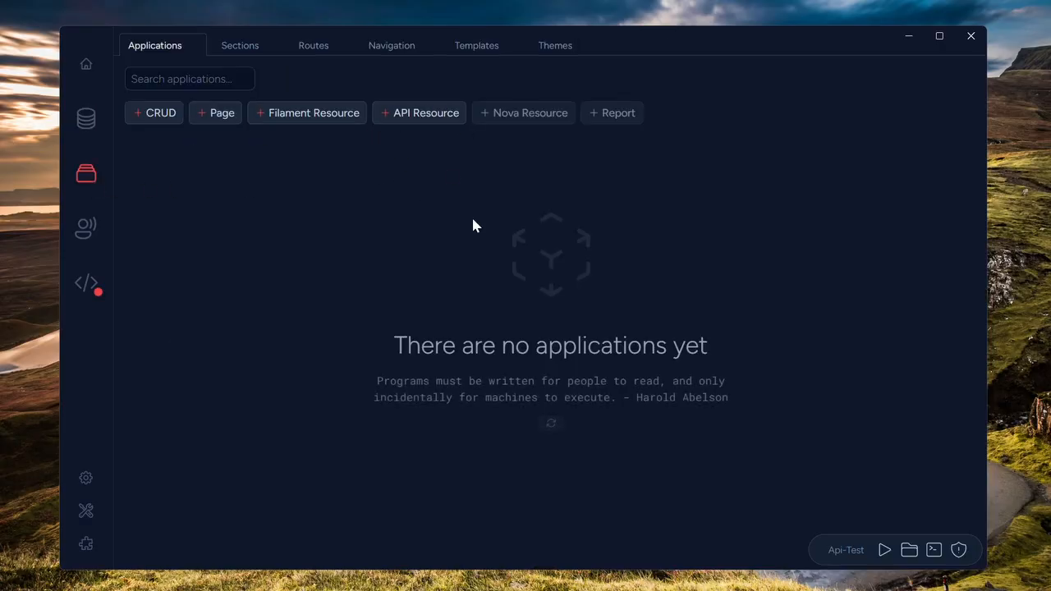
{"action": "mouse_move", "coordinate": [421, 133]}
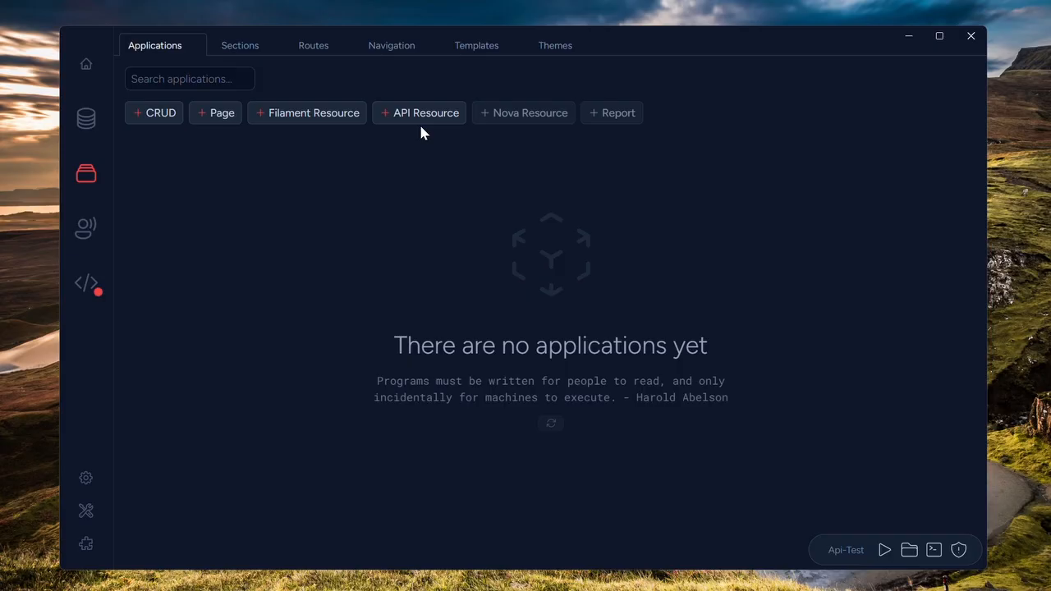
{"action": "left_click", "coordinate": [425, 113]}
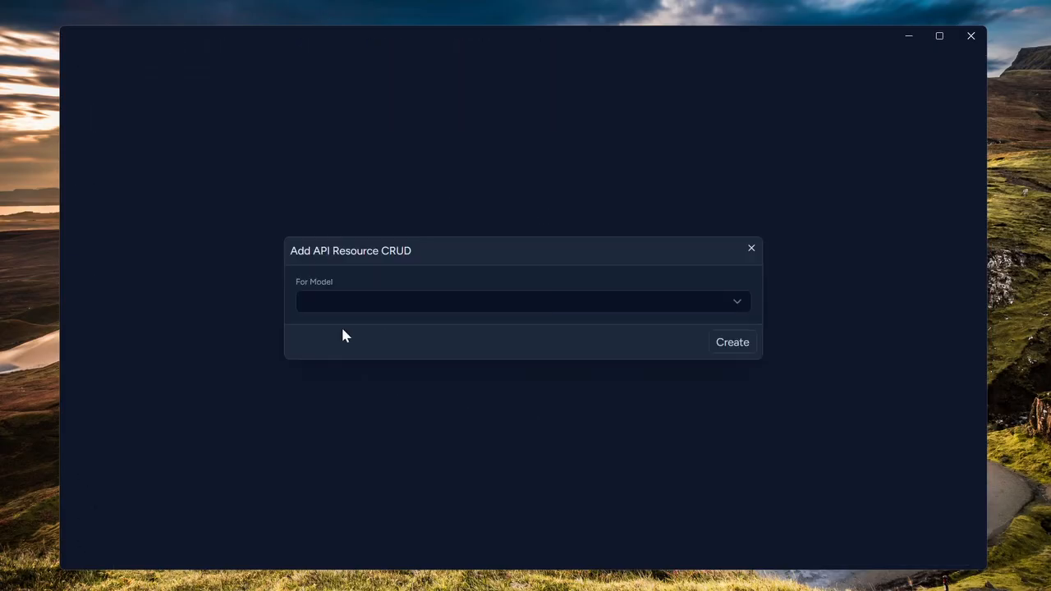
{"action": "left_click", "coordinate": [524, 302]}
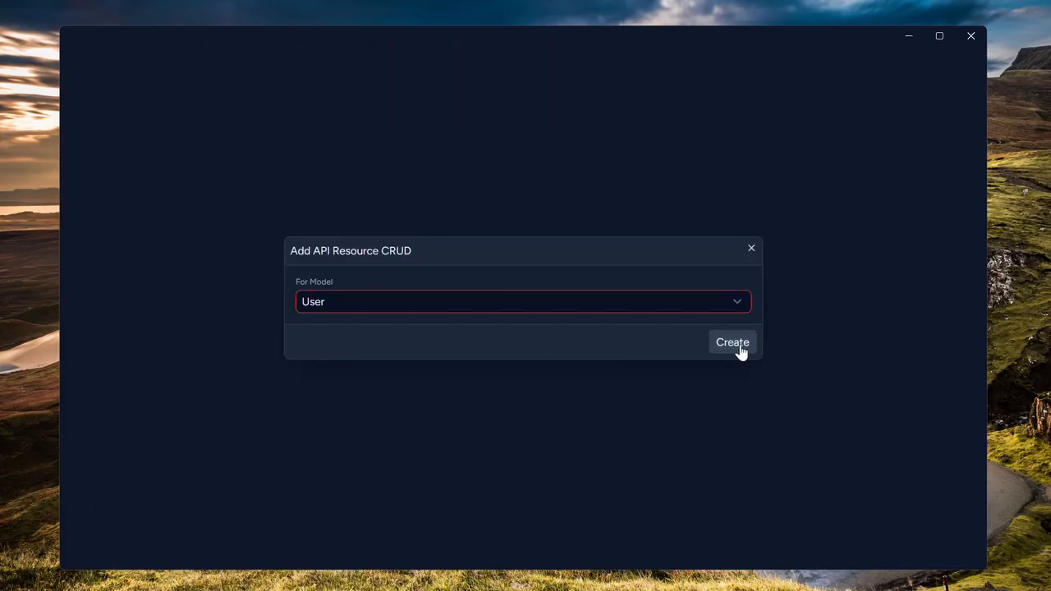
{"action": "left_click", "coordinate": [731, 343]}
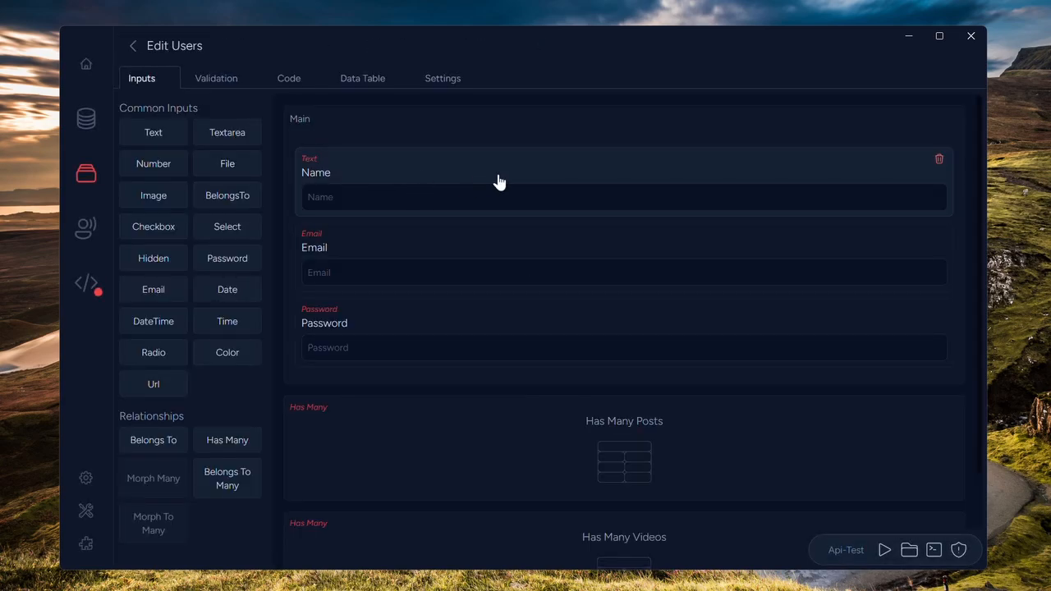
{"action": "mouse_move", "coordinate": [353, 175]}
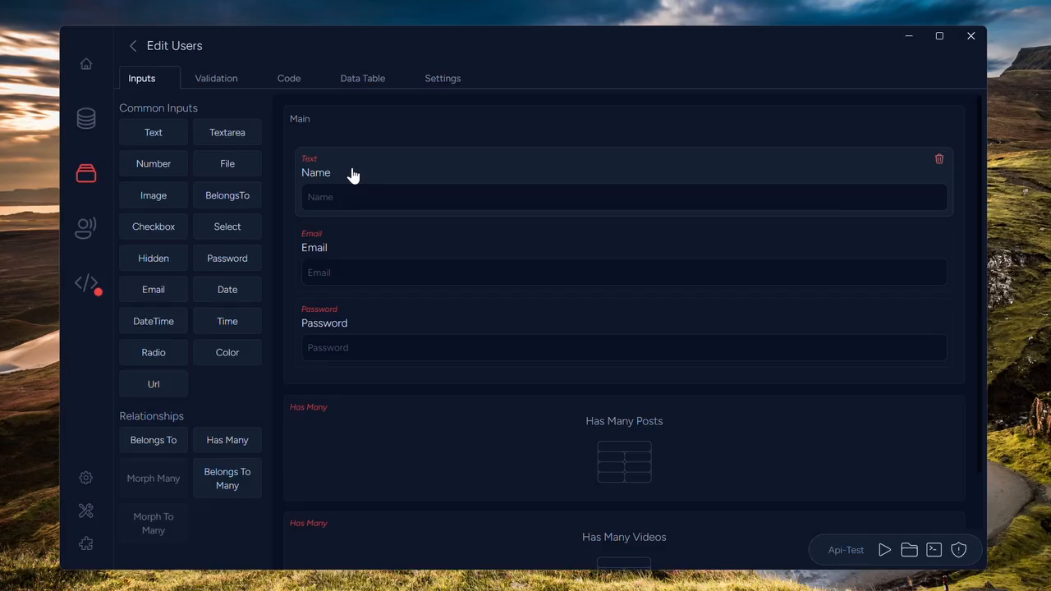
Review the Users inputs and validation, then the Posts user_id, title and body validation rules
{"action": "scroll", "scroll_direction": "down", "scroll_amount": 3}
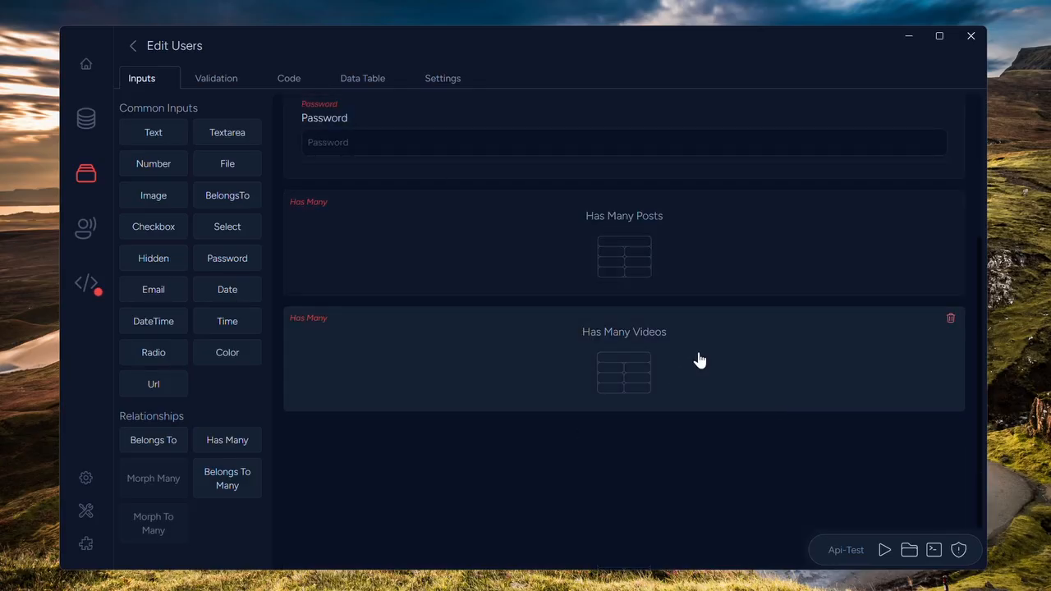
{"action": "left_click", "coordinate": [216, 78]}
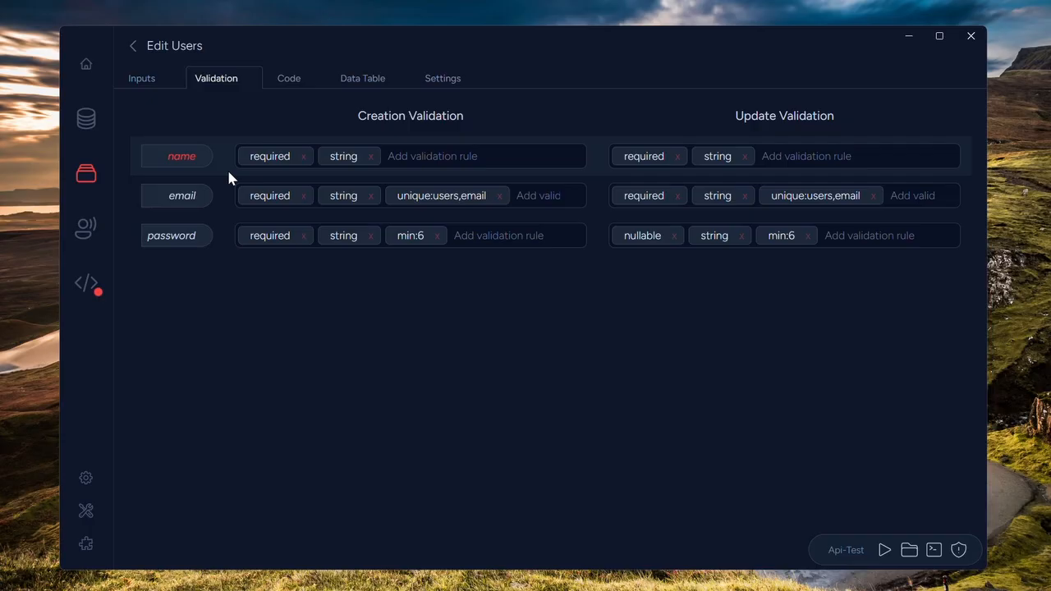
{"action": "left_click", "coordinate": [141, 78]}
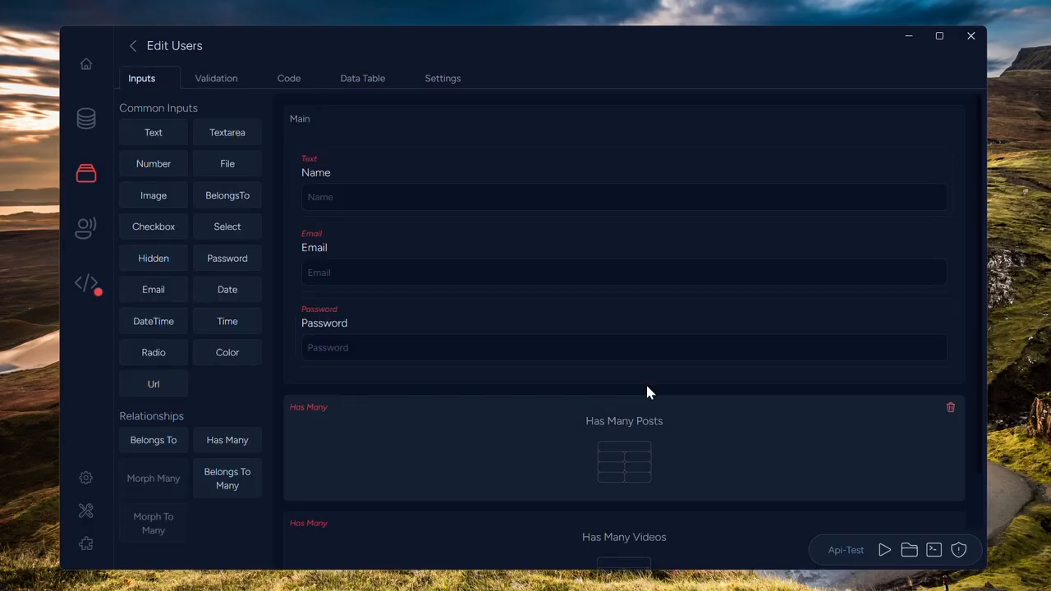
{"action": "scroll", "scroll_direction": "down", "scroll_amount": 3}
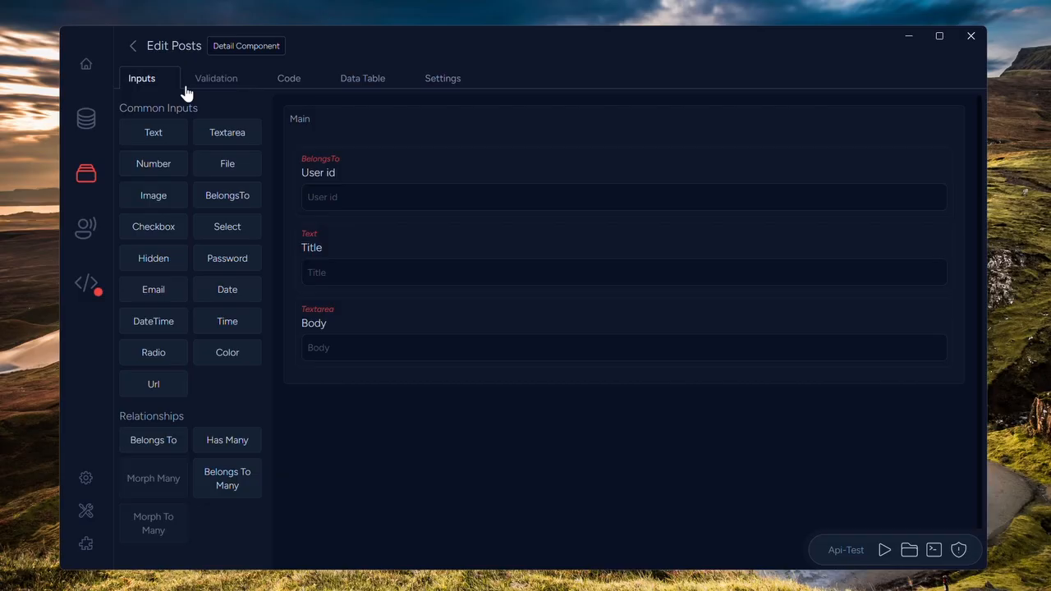
{"action": "mouse_move", "coordinate": [241, 93]}
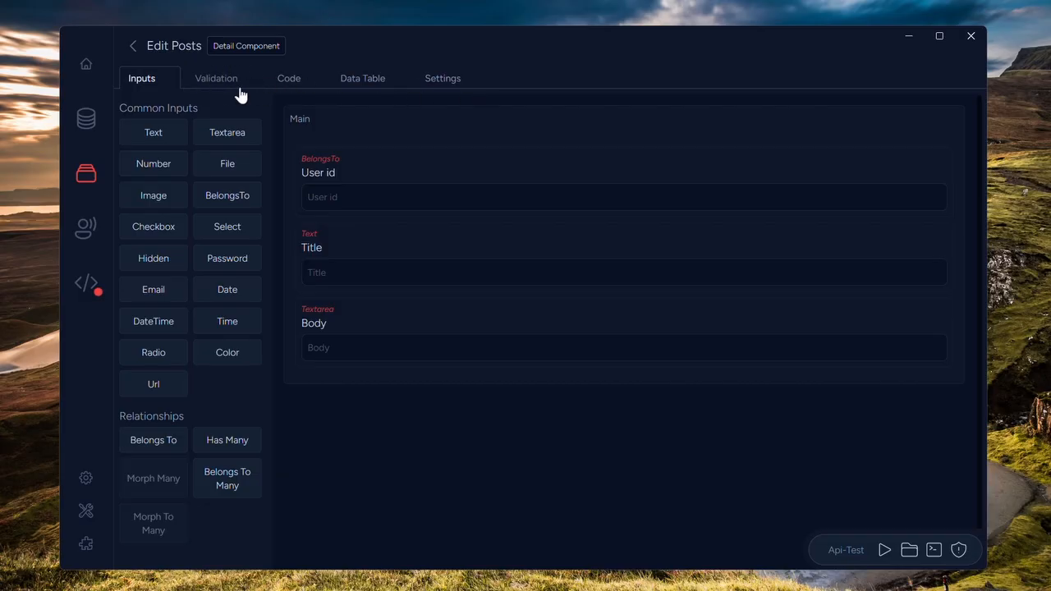
{"action": "left_click", "coordinate": [216, 78]}
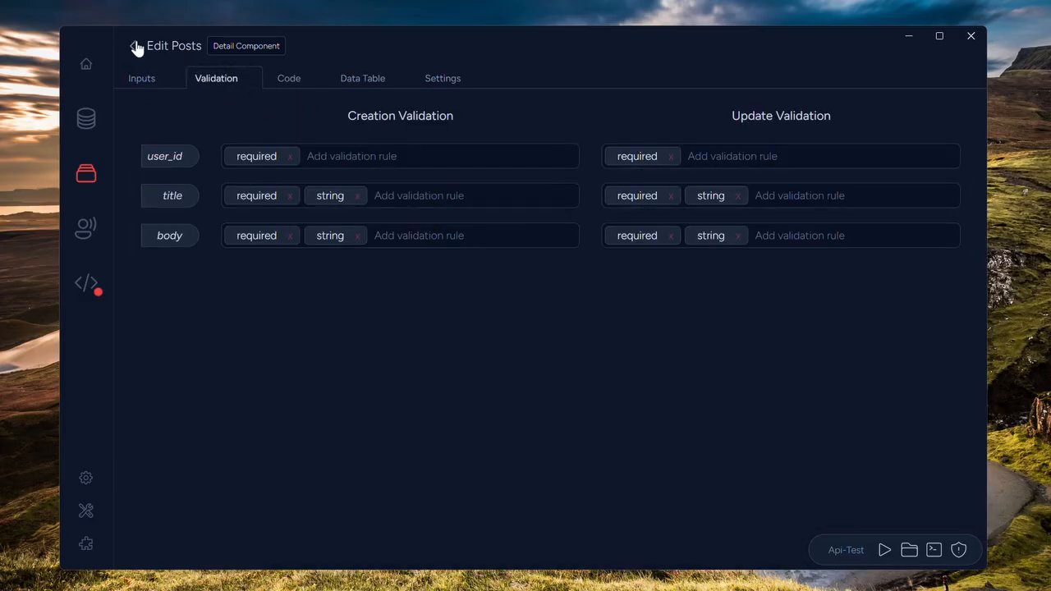
Show the generated users, posts and videos API routes list
{"action": "left_click", "coordinate": [137, 46]}
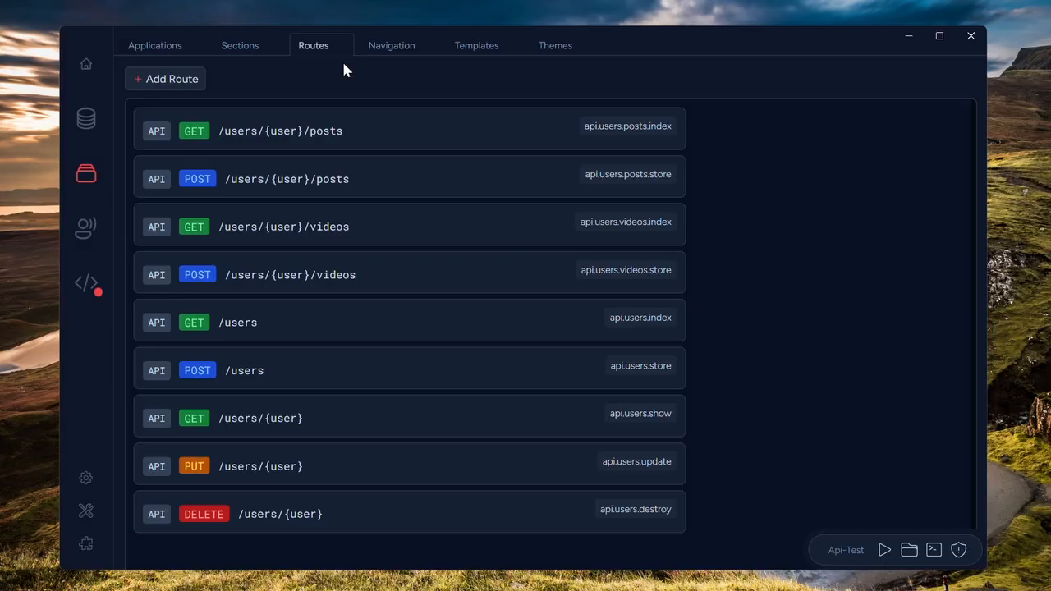
{"action": "mouse_move", "coordinate": [380, 206]}
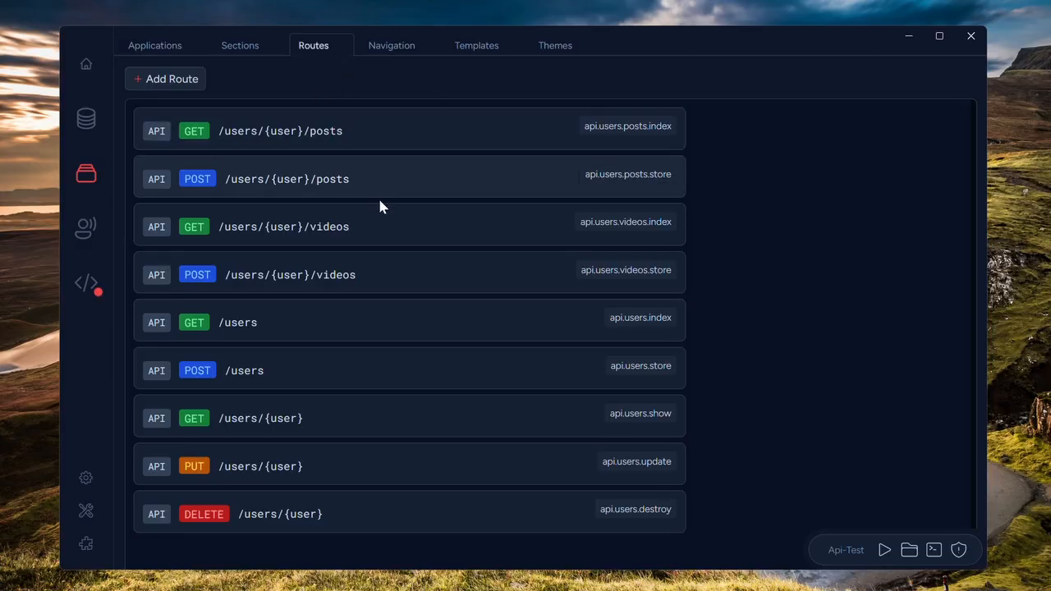
{"action": "mouse_move", "coordinate": [832, 263]}
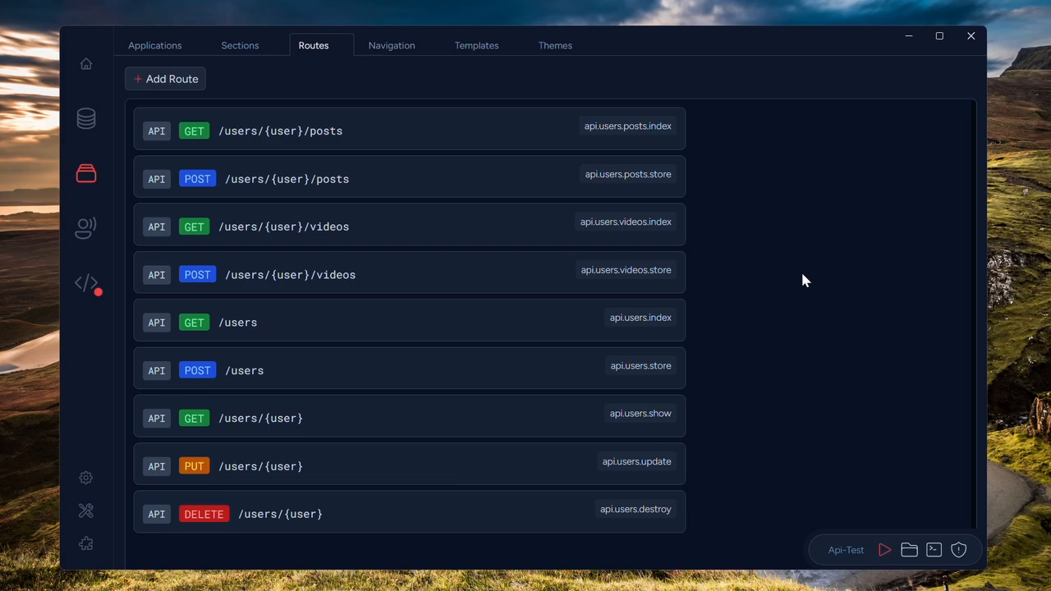
{"action": "mouse_move", "coordinate": [496, 74]}
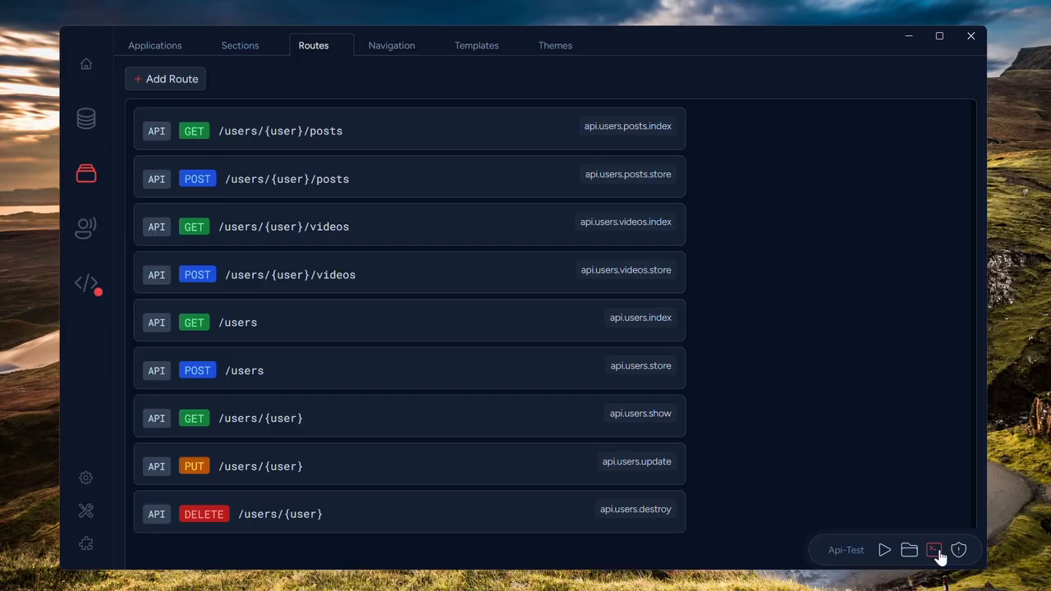
Run php artisan migrate:fresh --seed in a project terminal
{"action": "left_click", "coordinate": [934, 549]}
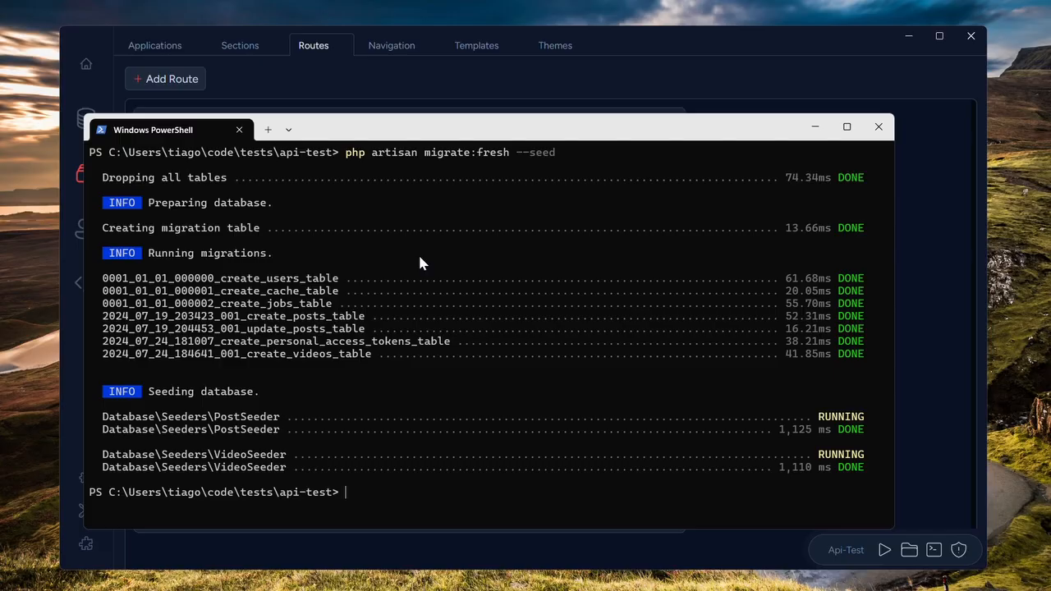
{"action": "mouse_move", "coordinate": [236, 432]}
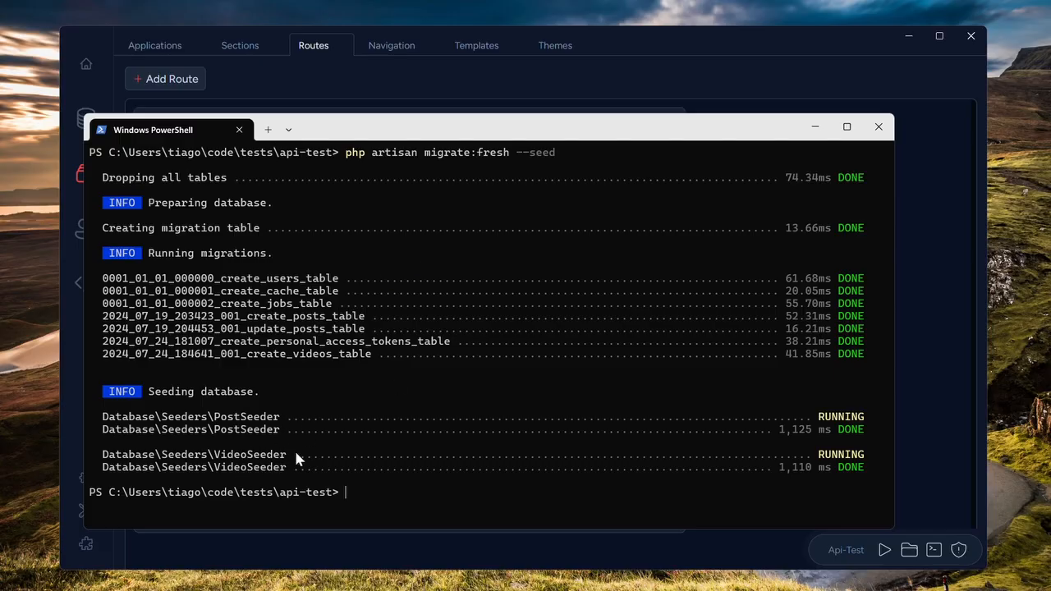
{"action": "key", "text": "alt+tab"}
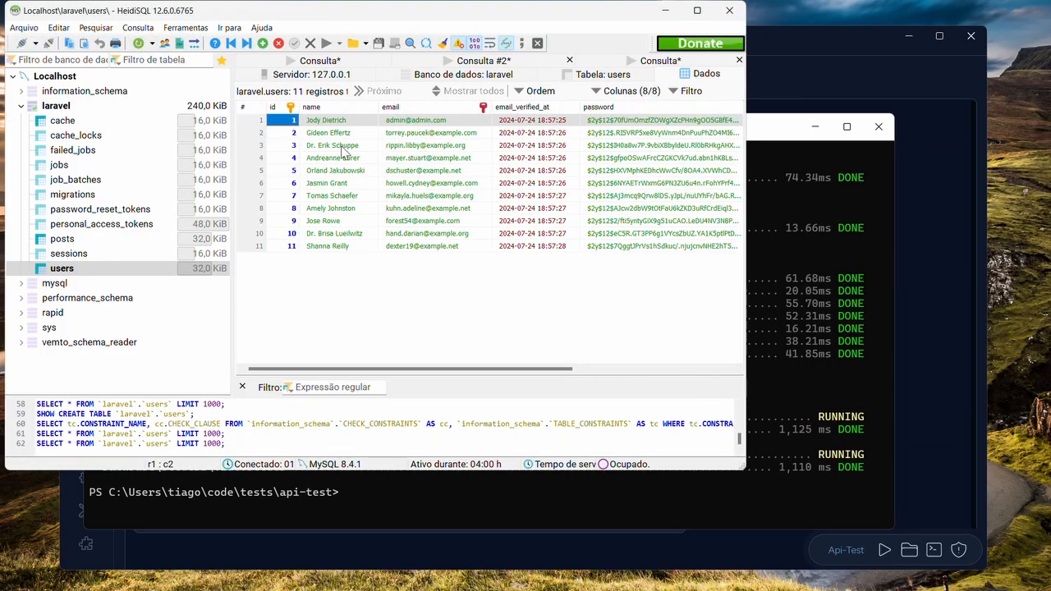
Browse the 11 seeded rows of the laravel users table in HeidiSQL
{"action": "scroll", "scroll_direction": "down", "scroll_amount": 3}
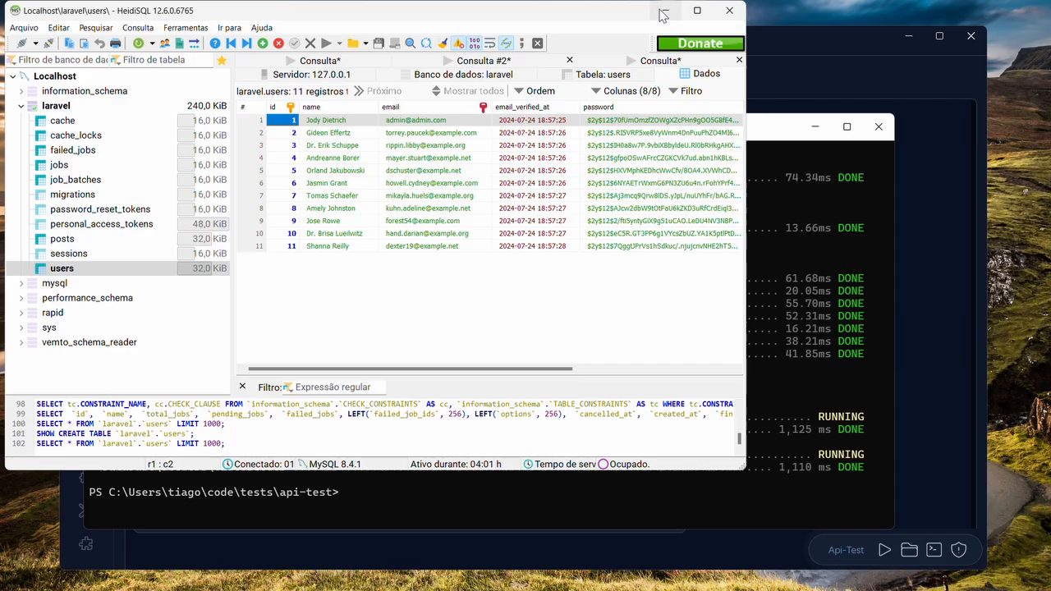
{"action": "mouse_move", "coordinate": [665, 11]}
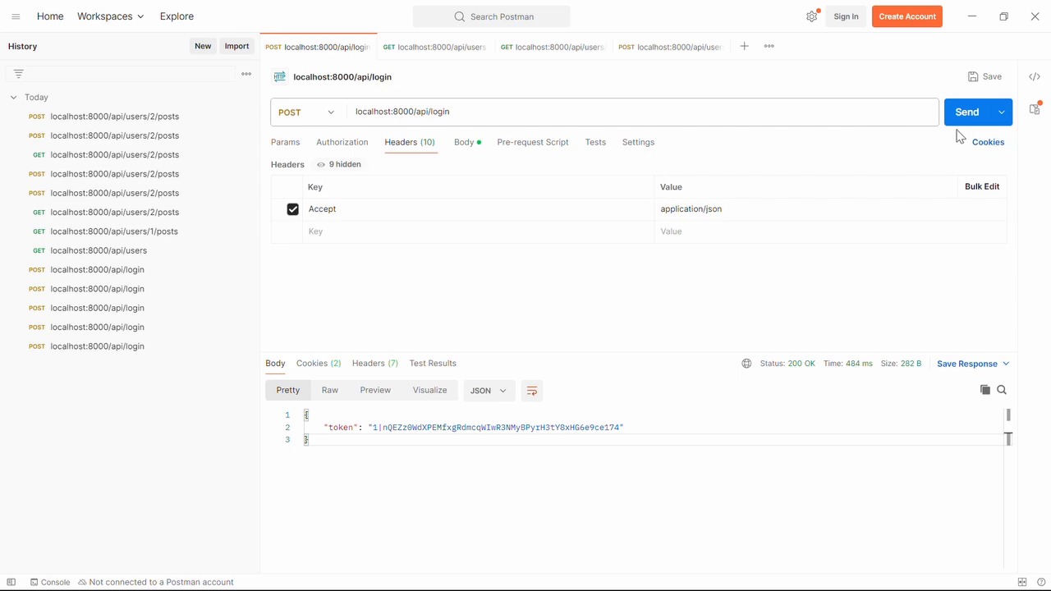
Send the login request and start the server with php artisan serve
{"action": "left_click", "coordinate": [967, 112]}
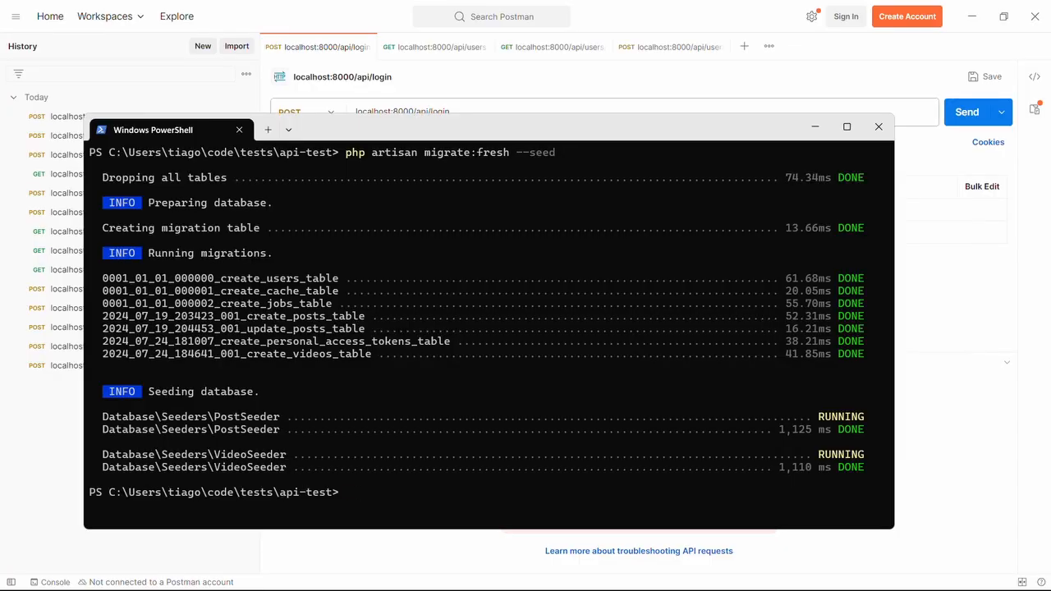
{"action": "type", "text": "php artisan serve"}
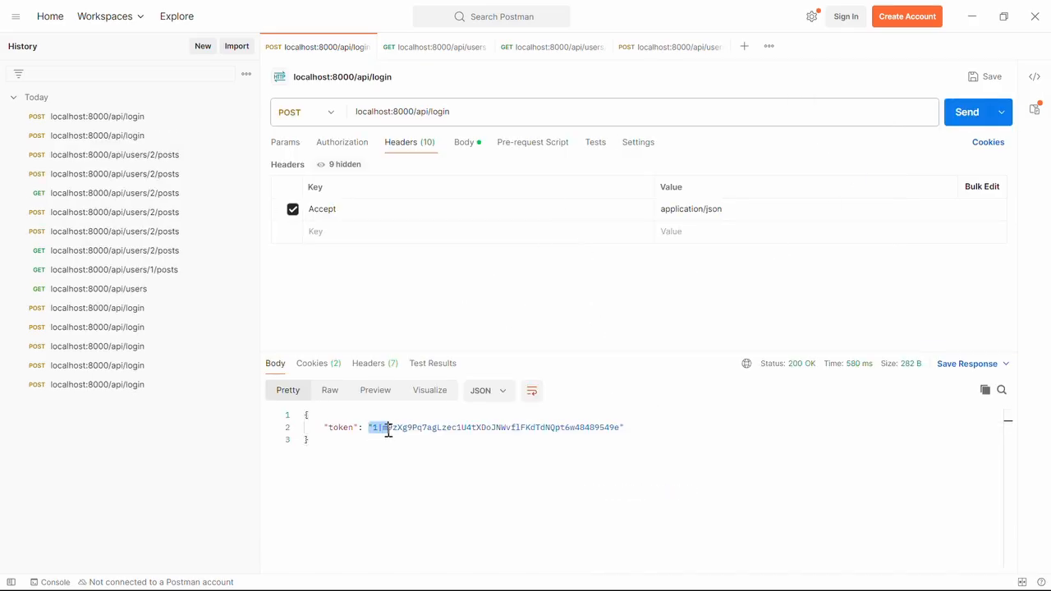
Copy the login token and set it as Bearer Token on the users request, then resend it
{"action": "left_click_drag", "start_coordinate": [372, 427], "coordinate": [622, 427]}
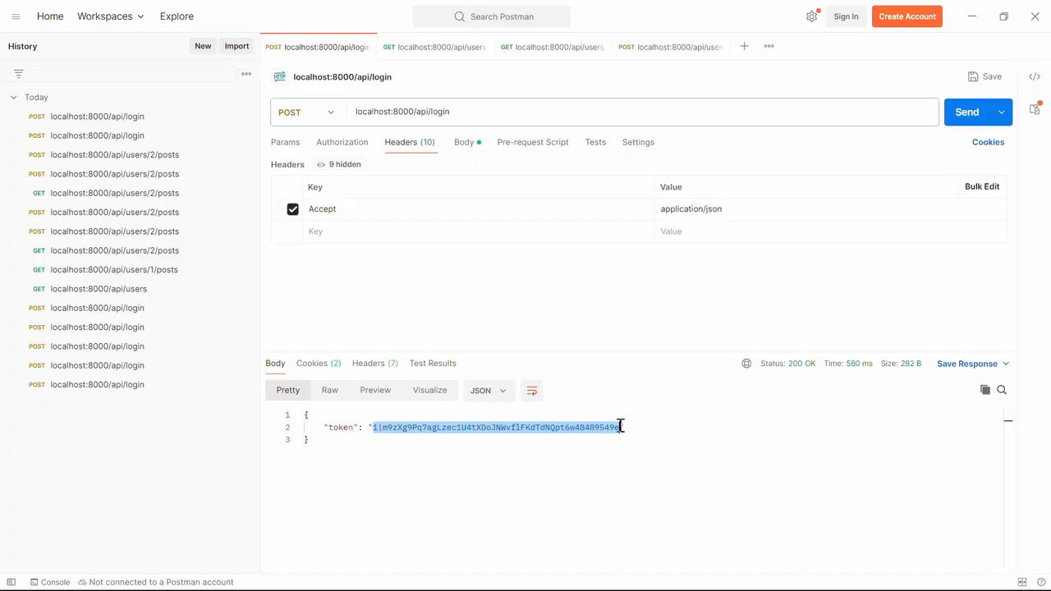
{"action": "left_click", "coordinate": [434, 47]}
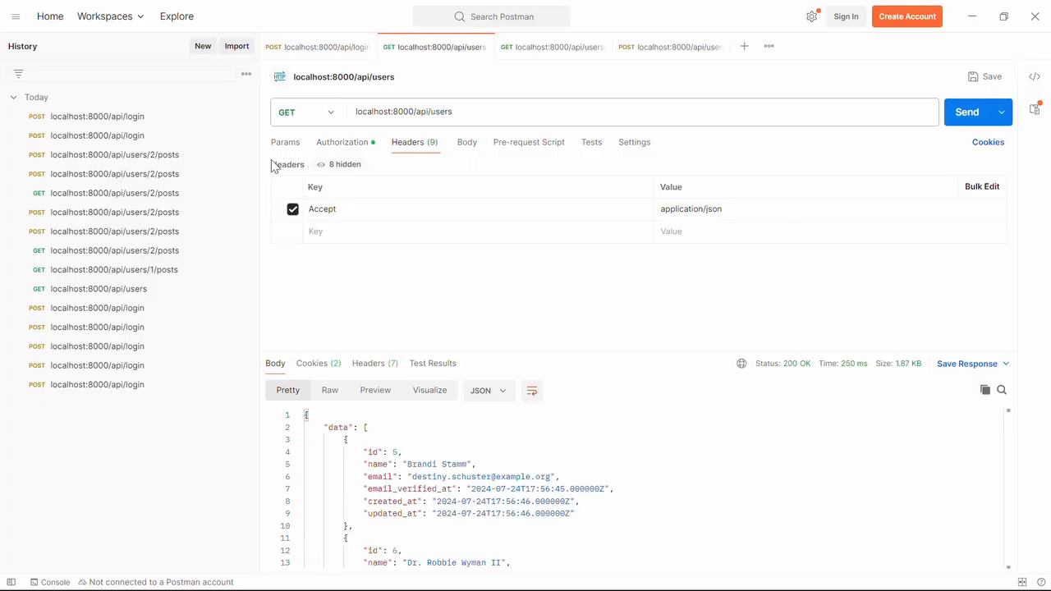
{"action": "left_click", "coordinate": [343, 141]}
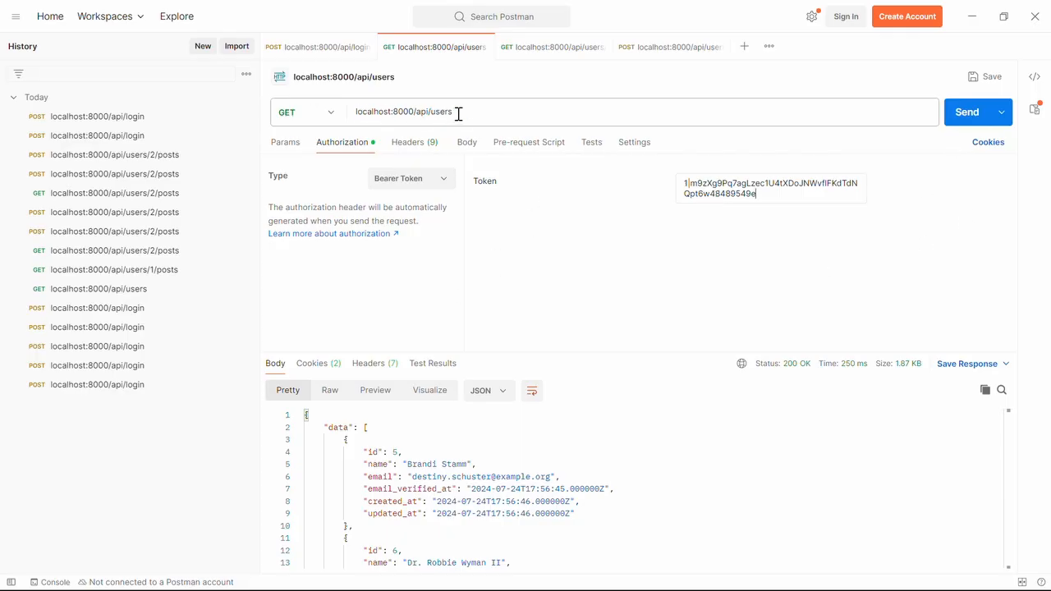
{"action": "left_click", "coordinate": [966, 112]}
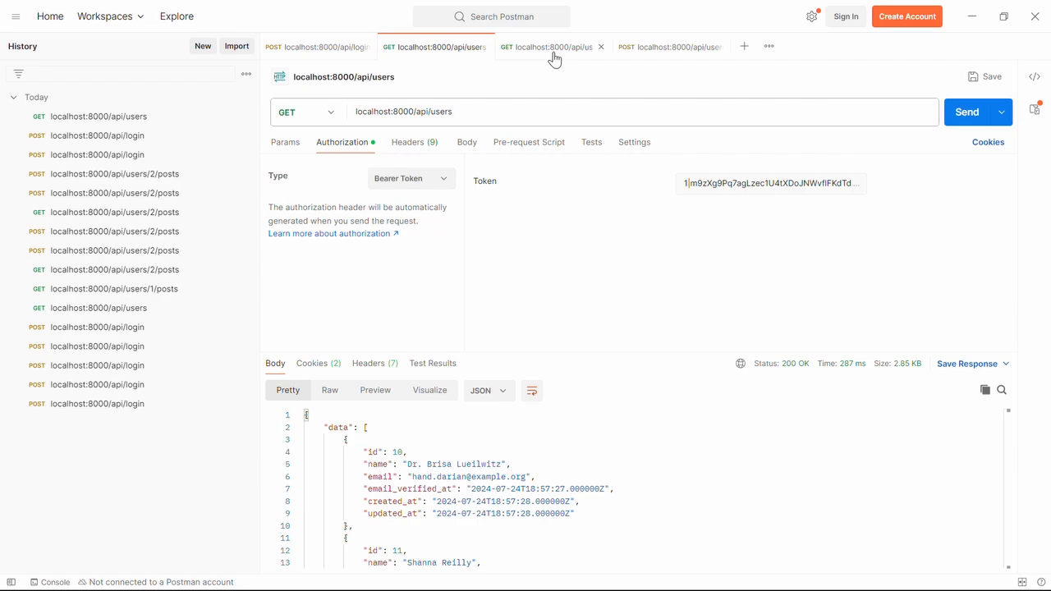
Add the bearer token to the users/2/posts request and resend it after the 401
{"action": "left_click", "coordinate": [550, 47]}
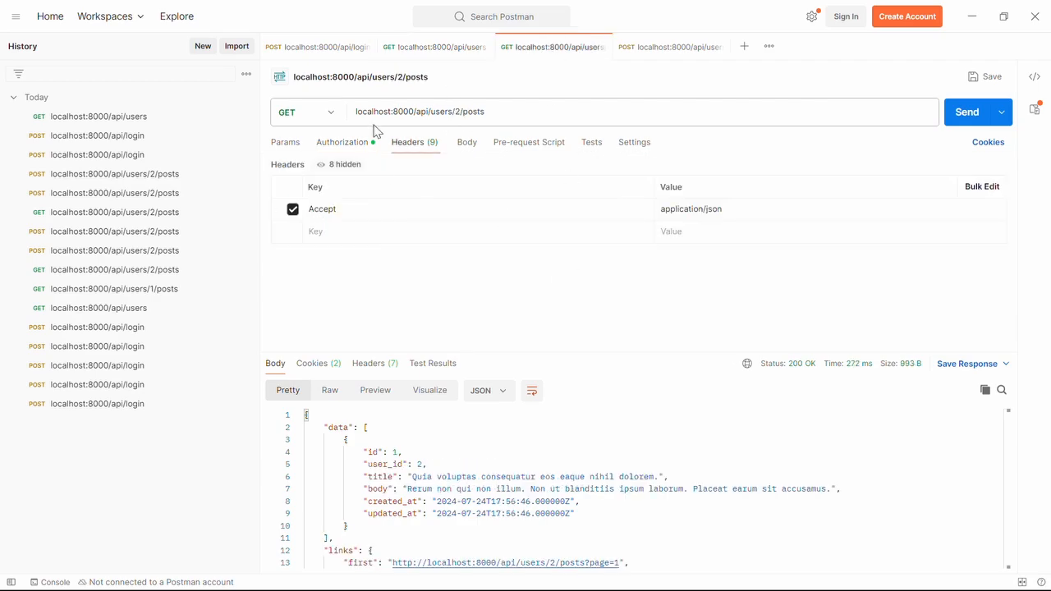
{"action": "left_click", "coordinate": [967, 112]}
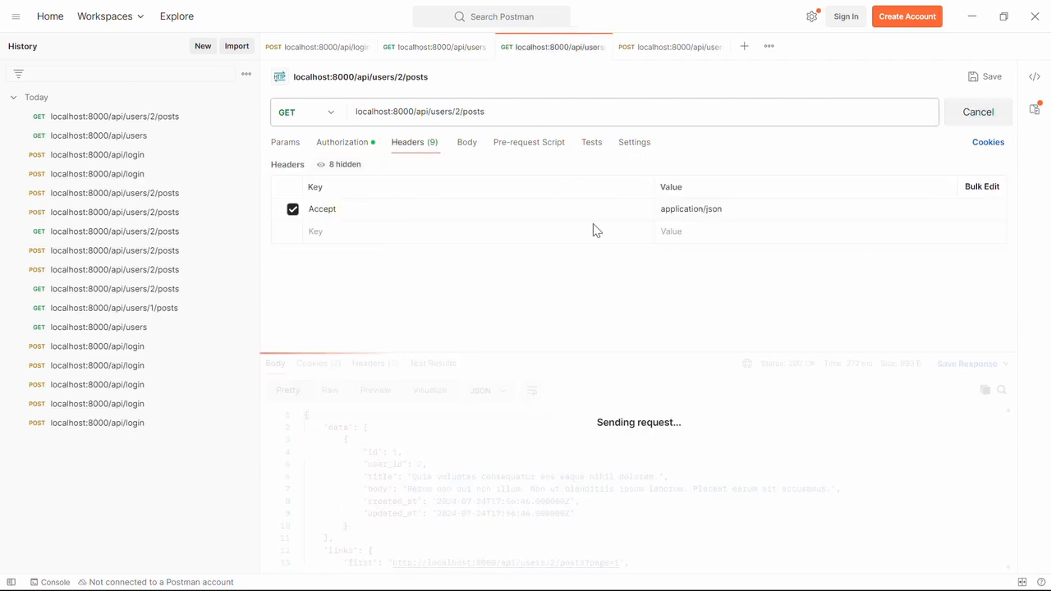
{"action": "left_click", "coordinate": [341, 141]}
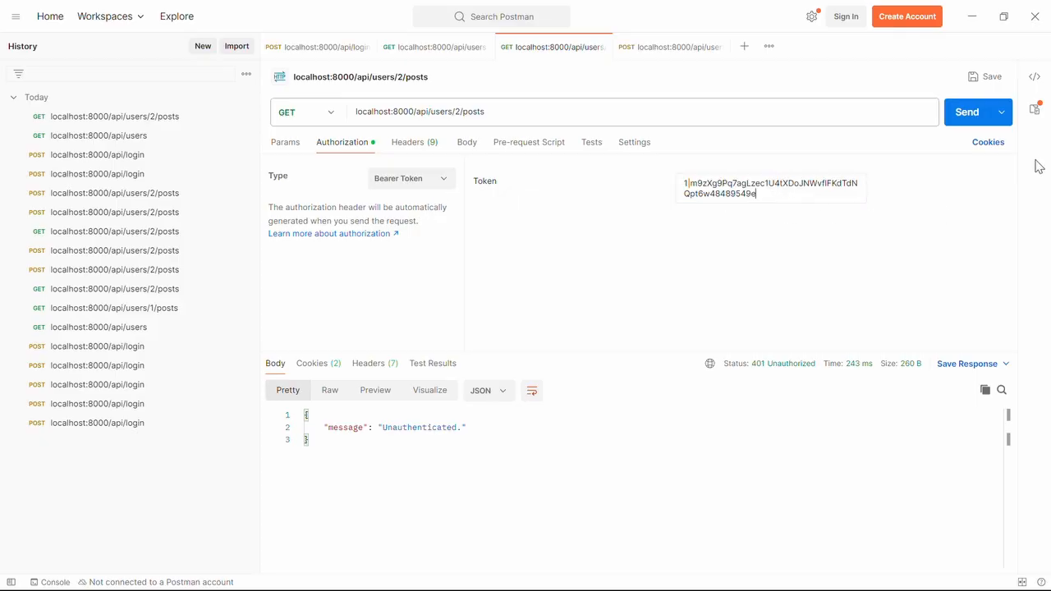
{"action": "left_click", "coordinate": [966, 111]}
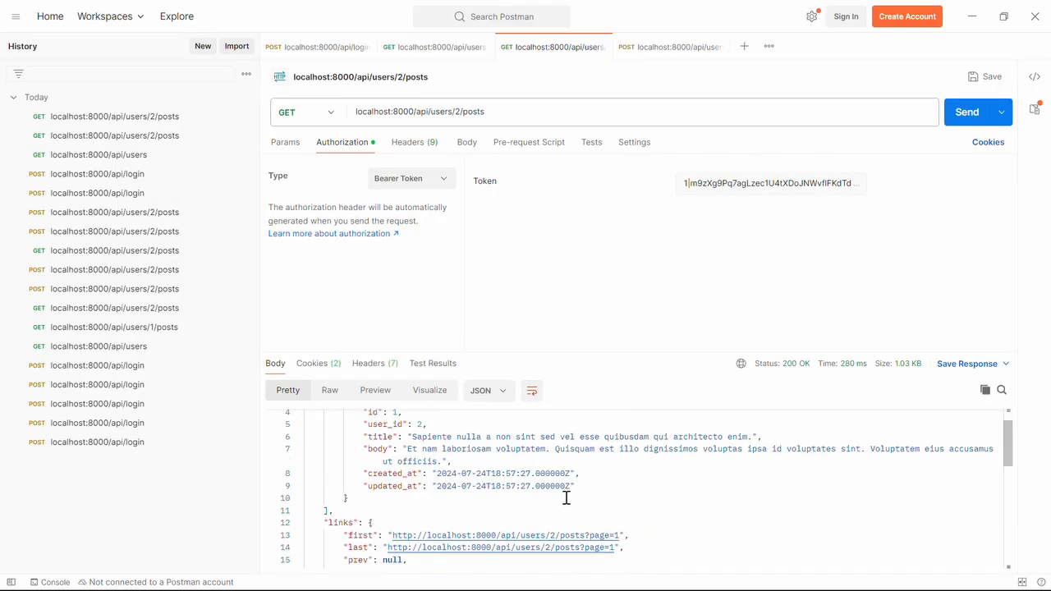
Set the bearer token on the create-post request and send it
{"action": "left_click", "coordinate": [671, 46]}
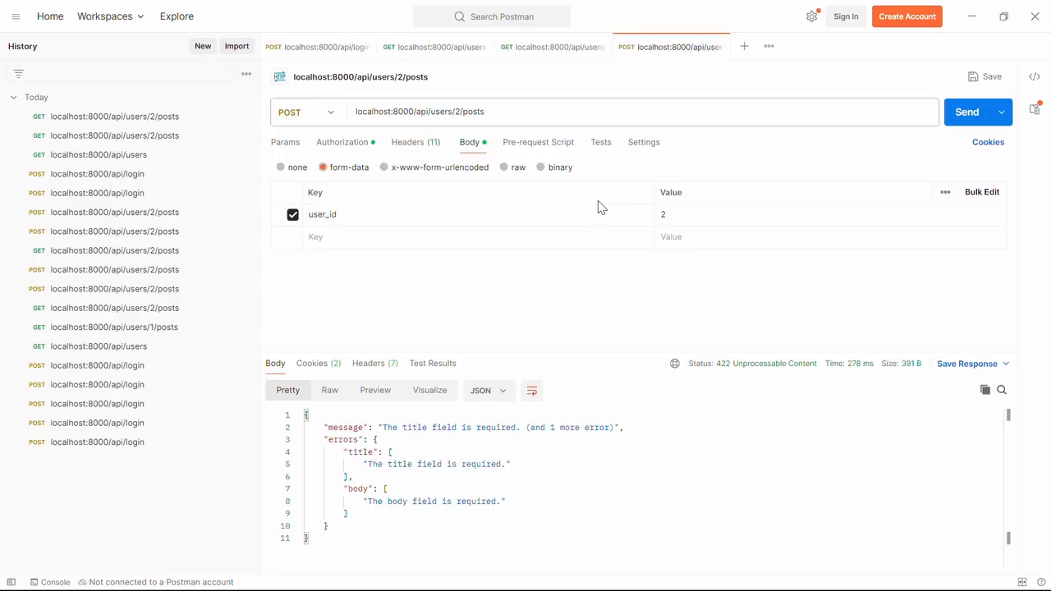
{"action": "mouse_move", "coordinate": [370, 257]}
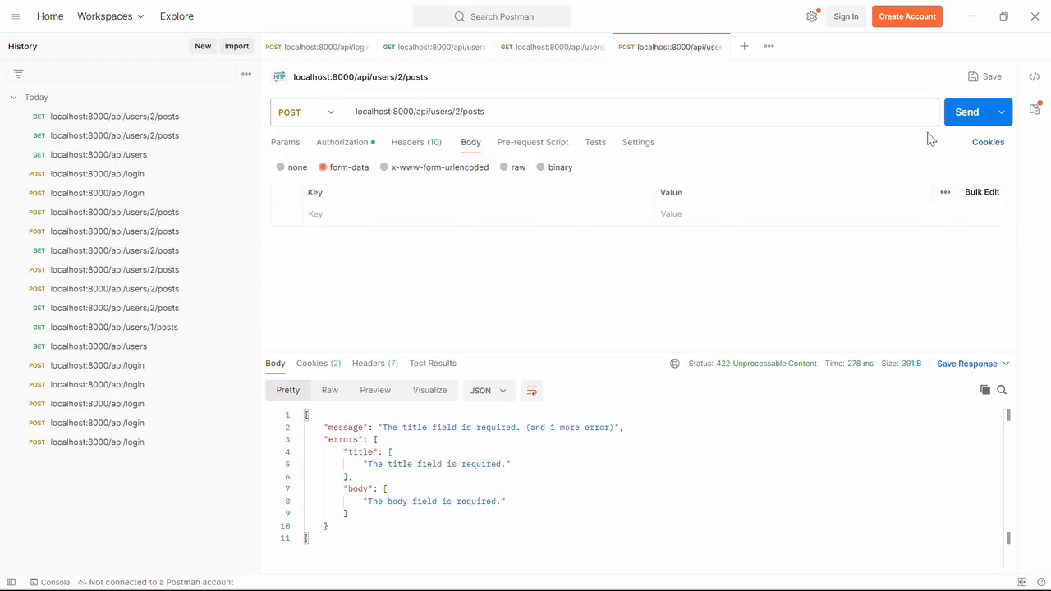
{"action": "left_click", "coordinate": [343, 142]}
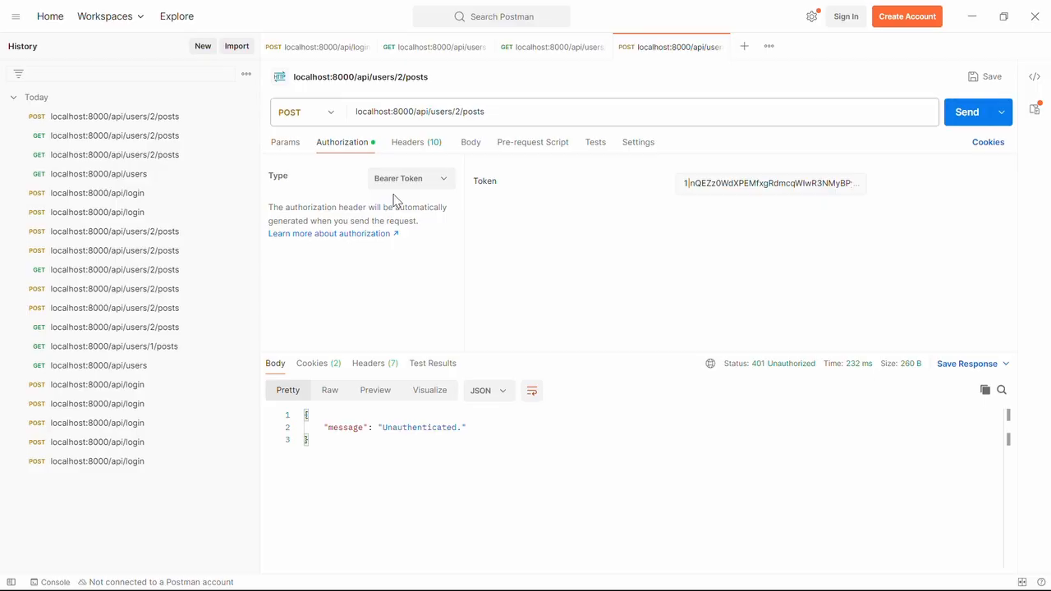
{"action": "left_click", "coordinate": [967, 112]}
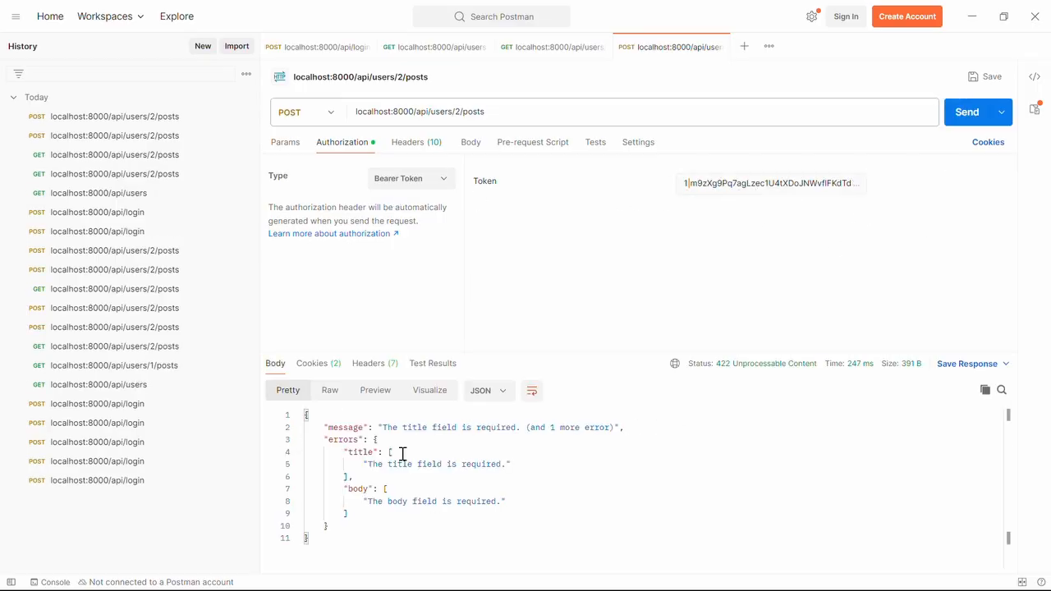
Post title and body 'Test' to users/2/posts, receiving 201 Created with post id 6
{"action": "left_click", "coordinate": [471, 142]}
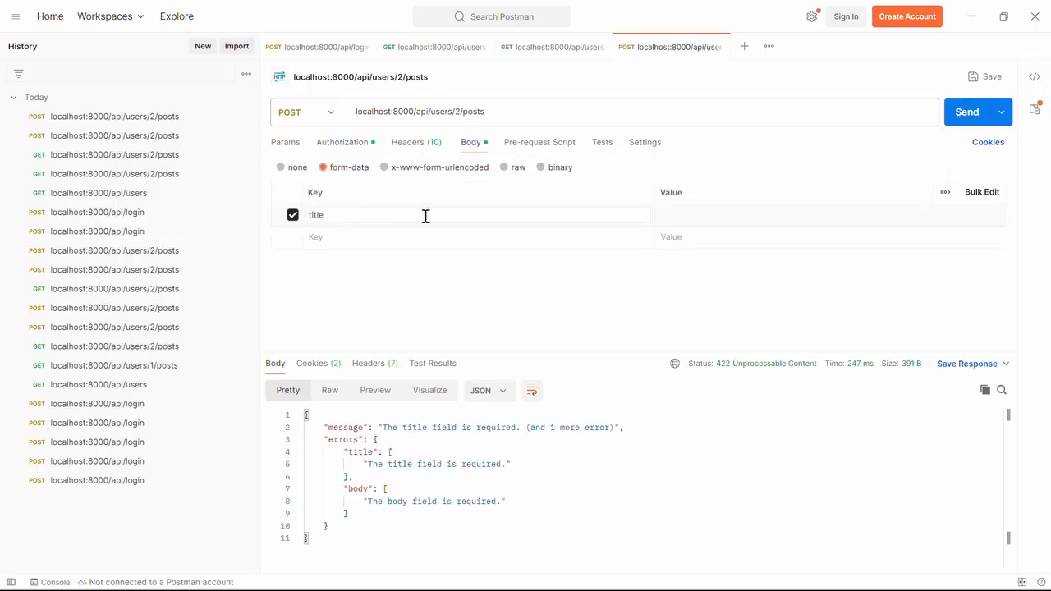
{"action": "type", "text": "Test"}
{"action": "type", "text": "body"}
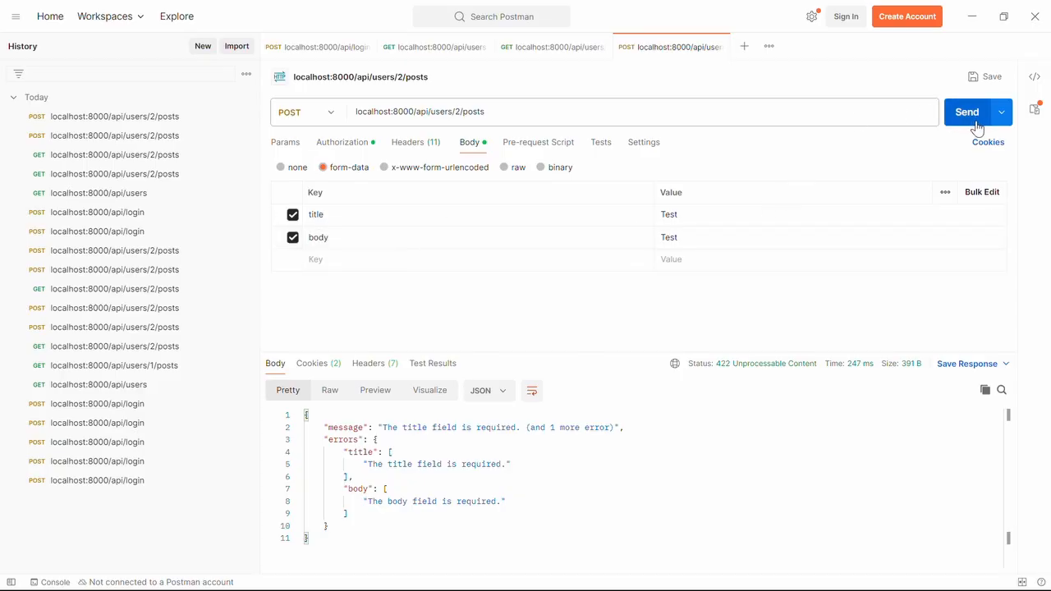
{"action": "left_click", "coordinate": [967, 112]}
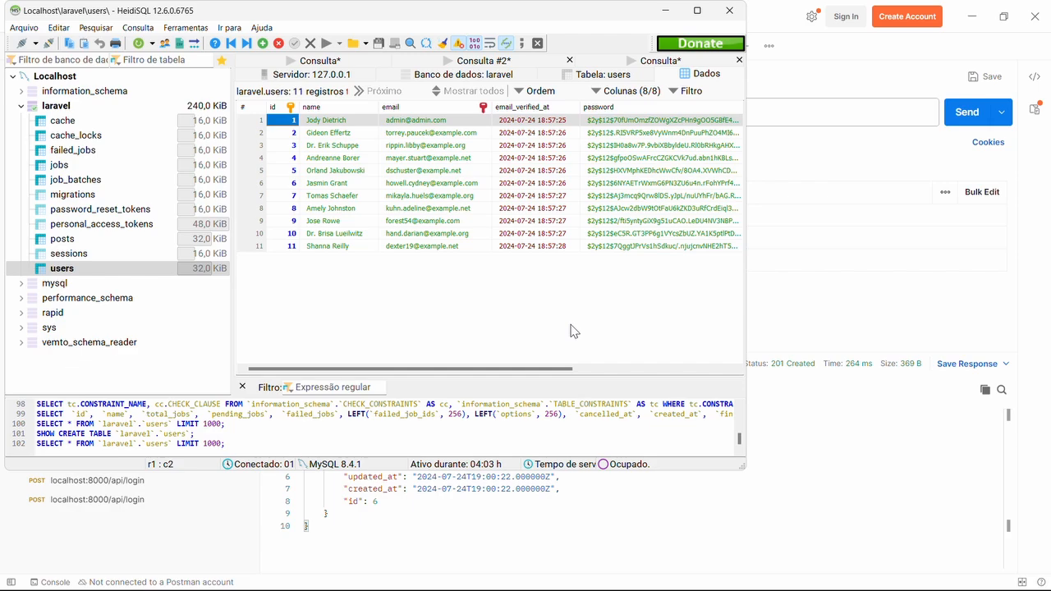
{"action": "left_click", "coordinate": [61, 238]}
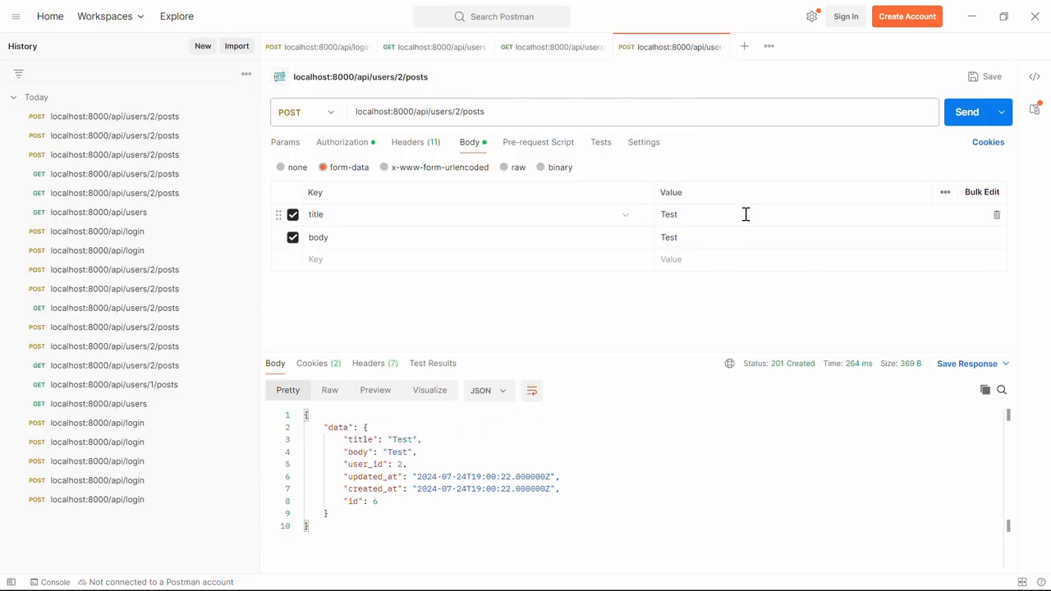
{"action": "key", "text": "alt+tab"}
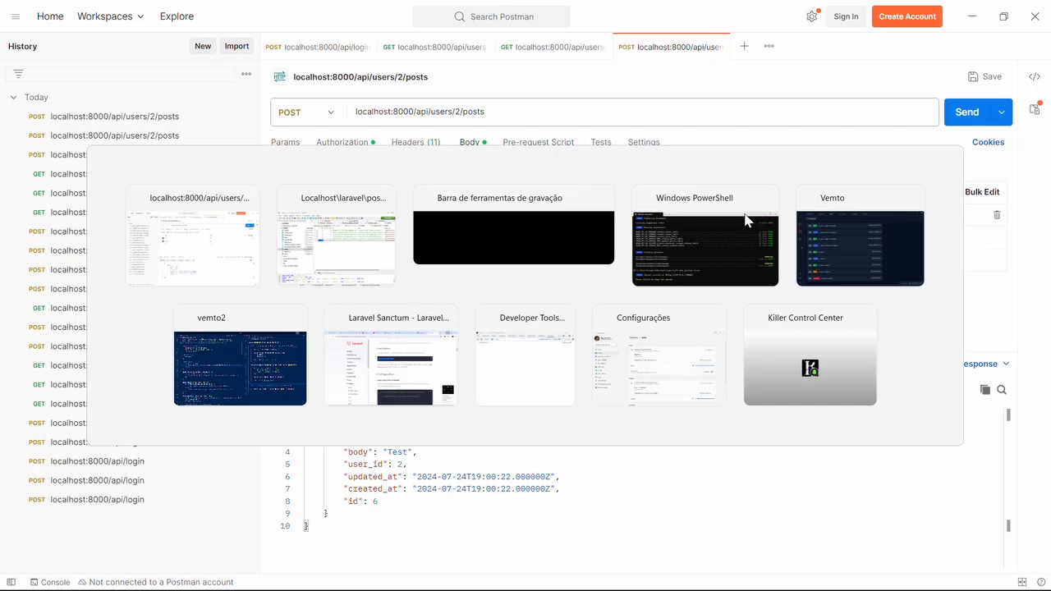
{"action": "left_click", "coordinate": [860, 248]}
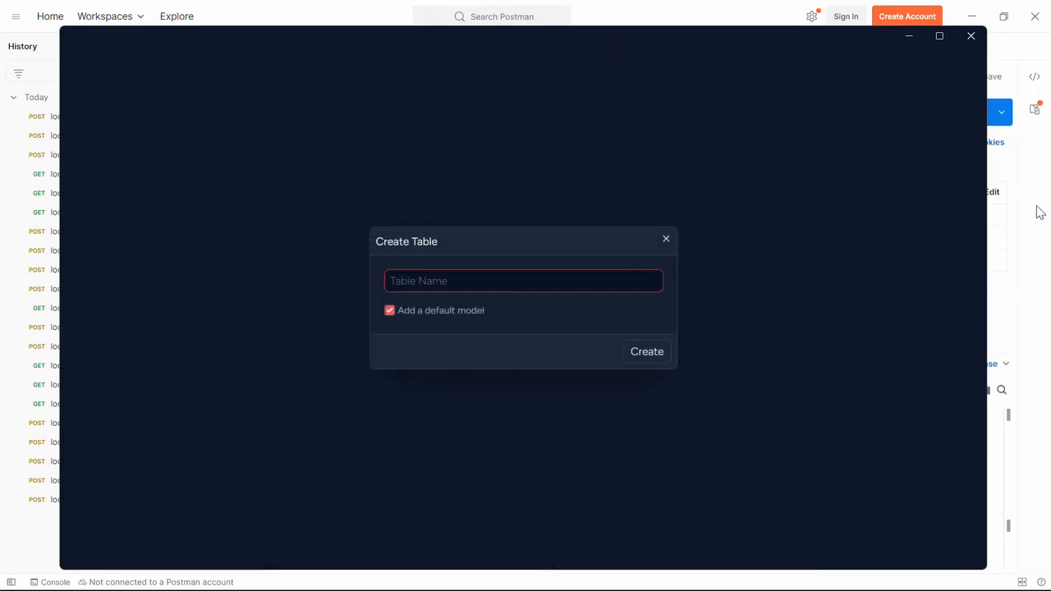
Create a new tags table
{"action": "type", "text": "tags"}
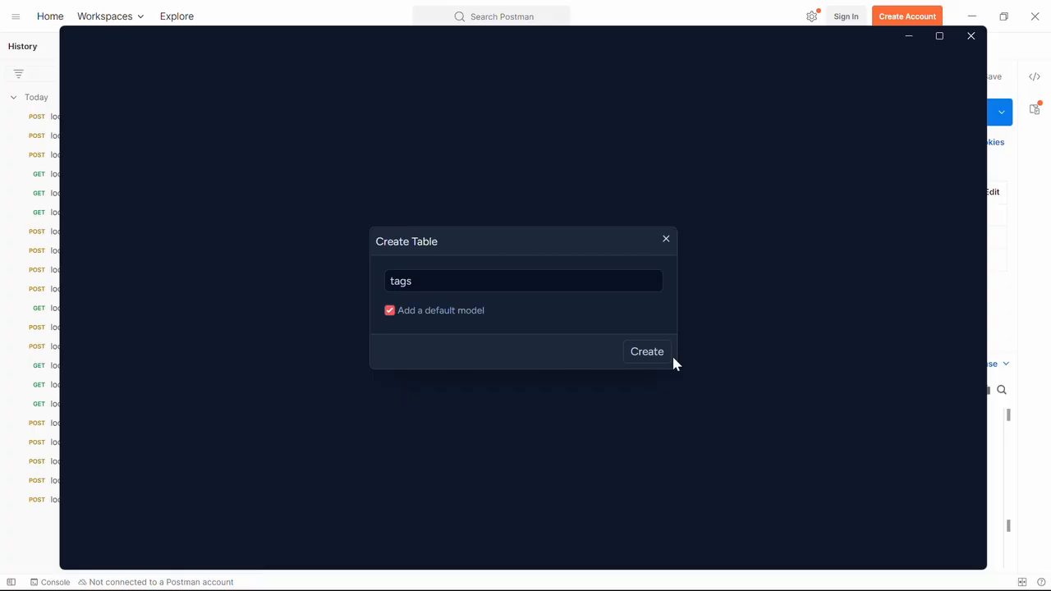
{"action": "left_click", "coordinate": [648, 351]}
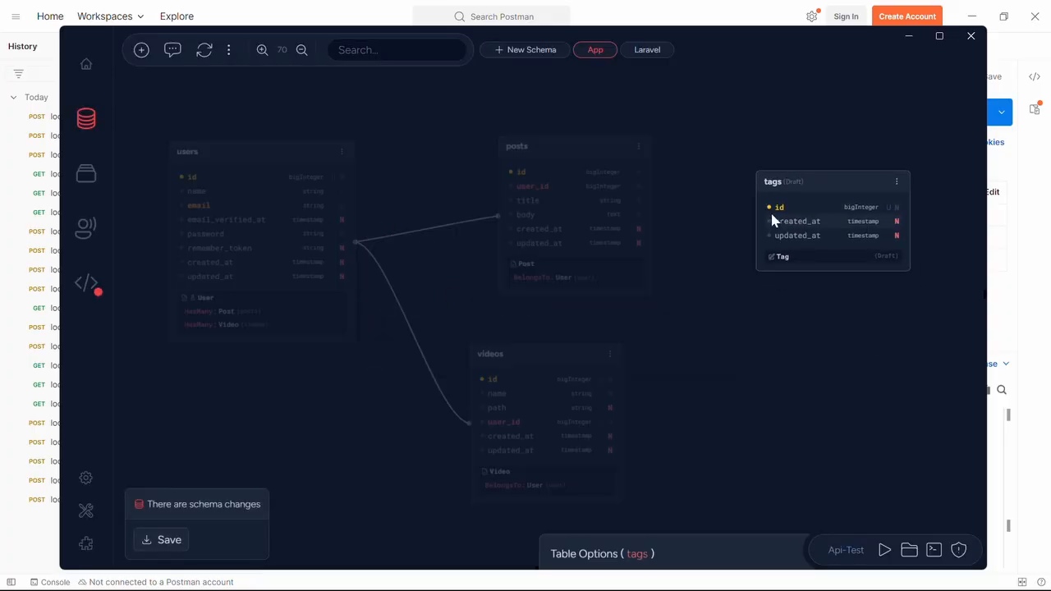
{"action": "left_click", "coordinate": [602, 553]}
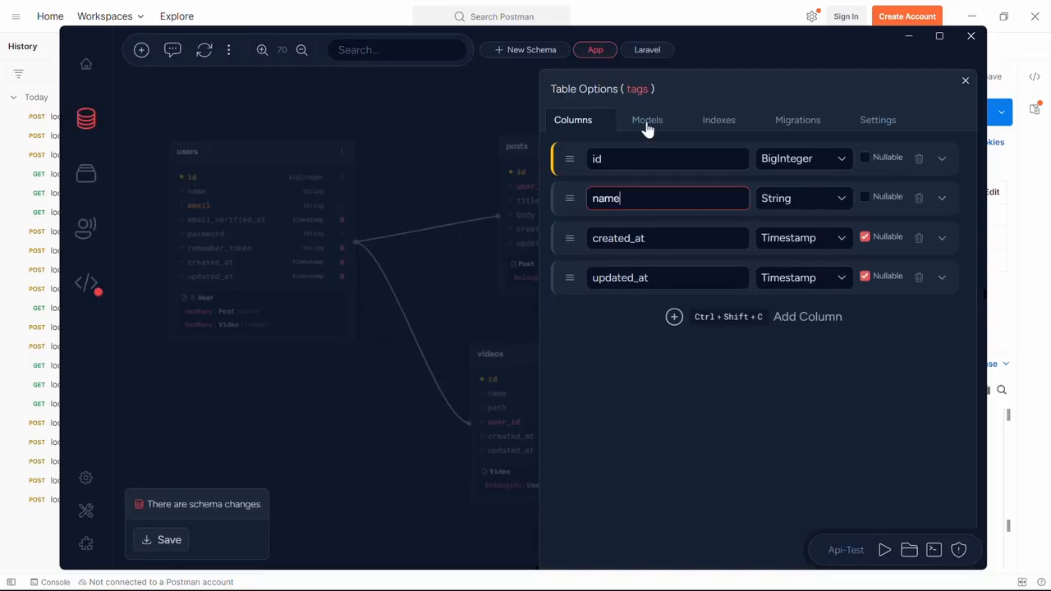
Give the Tag model a Belongs To Many relationship to Post and review schema changes
{"action": "left_click", "coordinate": [647, 120]}
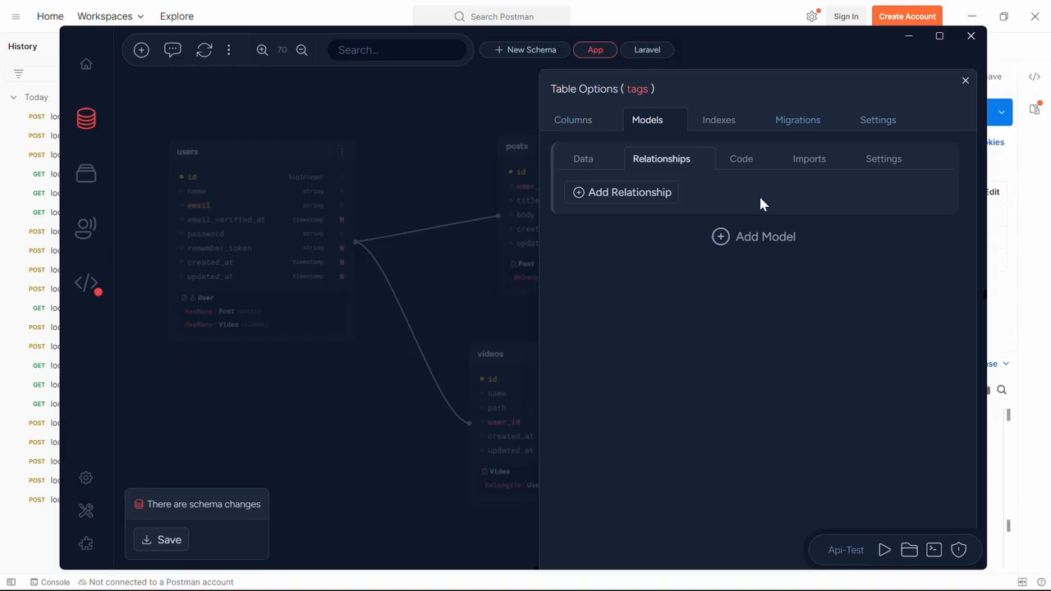
{"action": "left_click", "coordinate": [630, 192]}
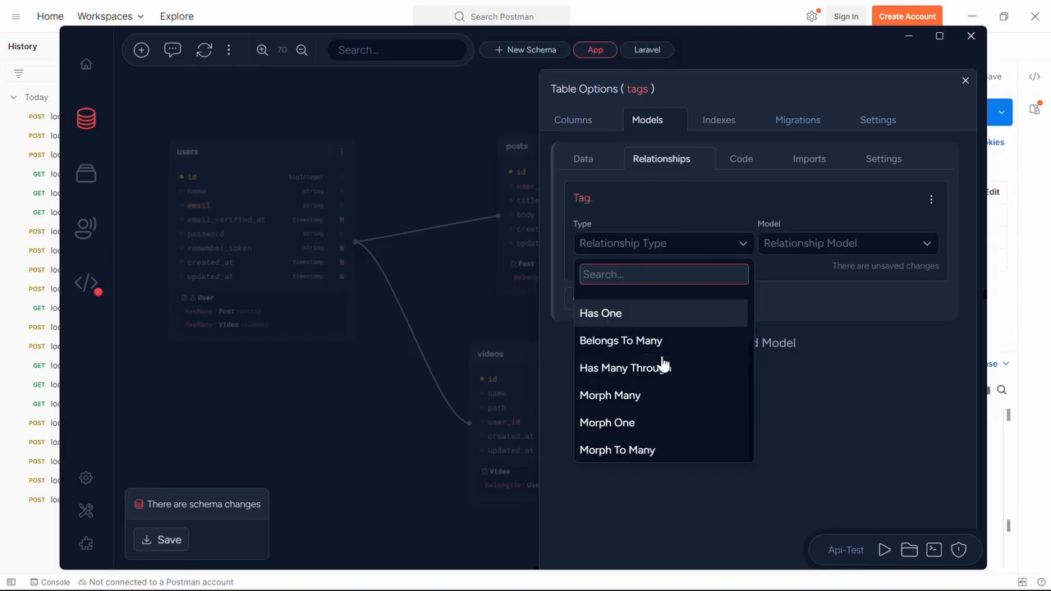
{"action": "left_click", "coordinate": [621, 340]}
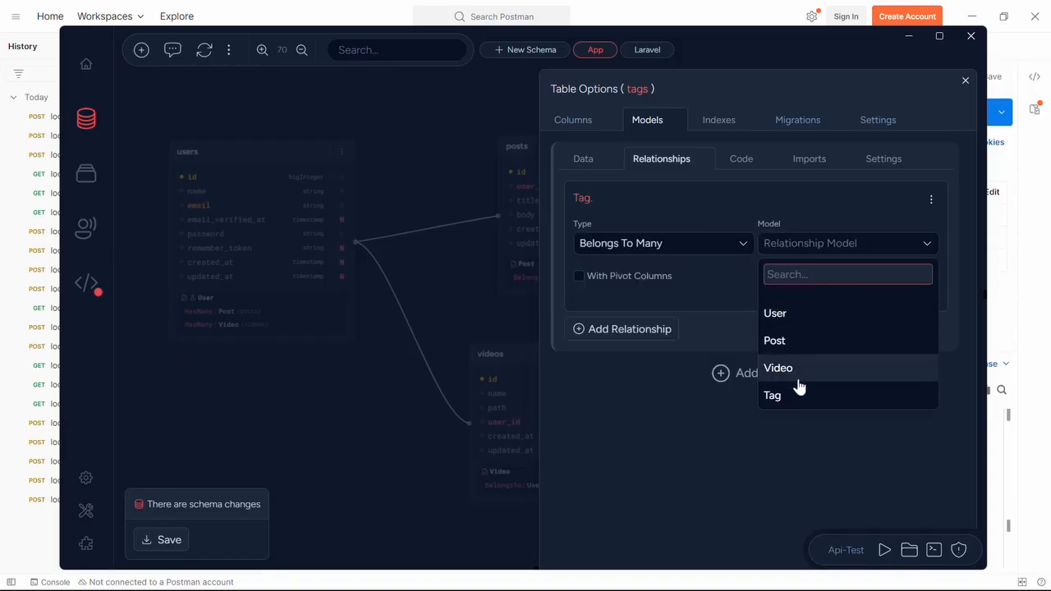
{"action": "left_click", "coordinate": [774, 340]}
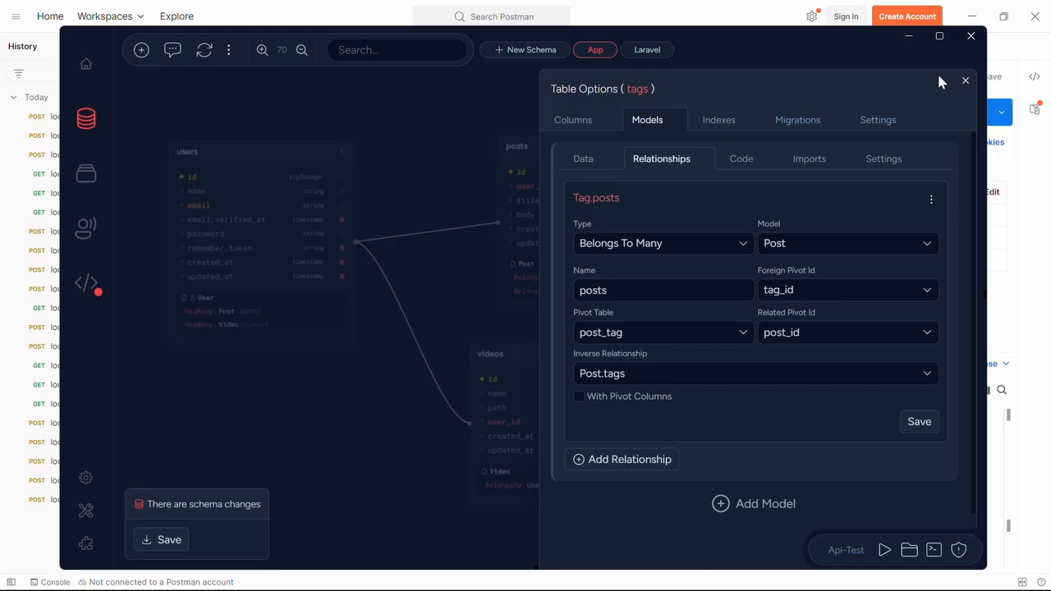
{"action": "left_click", "coordinate": [966, 81]}
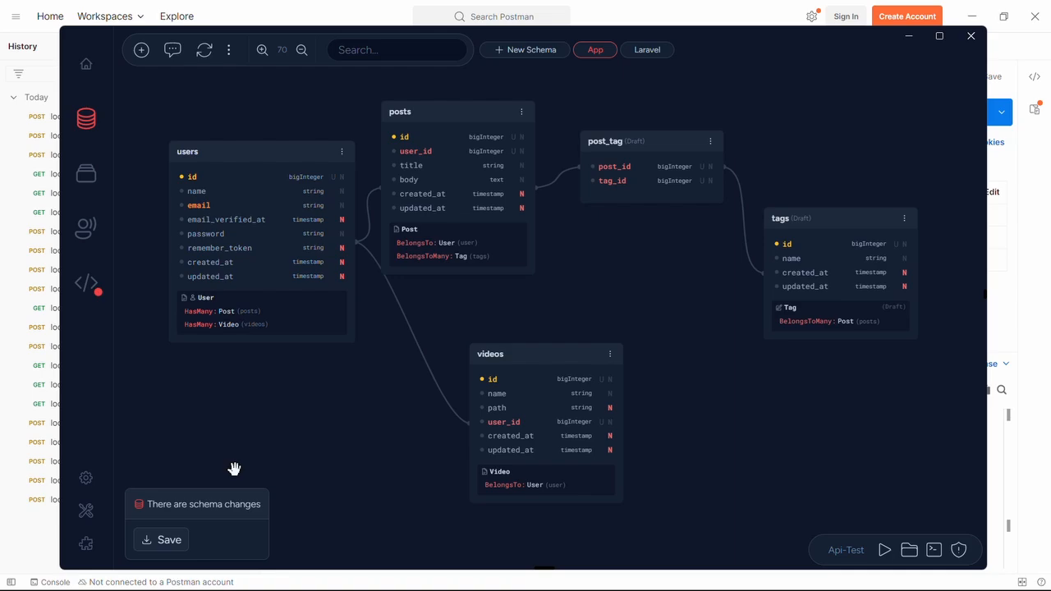
{"action": "left_click", "coordinate": [161, 540]}
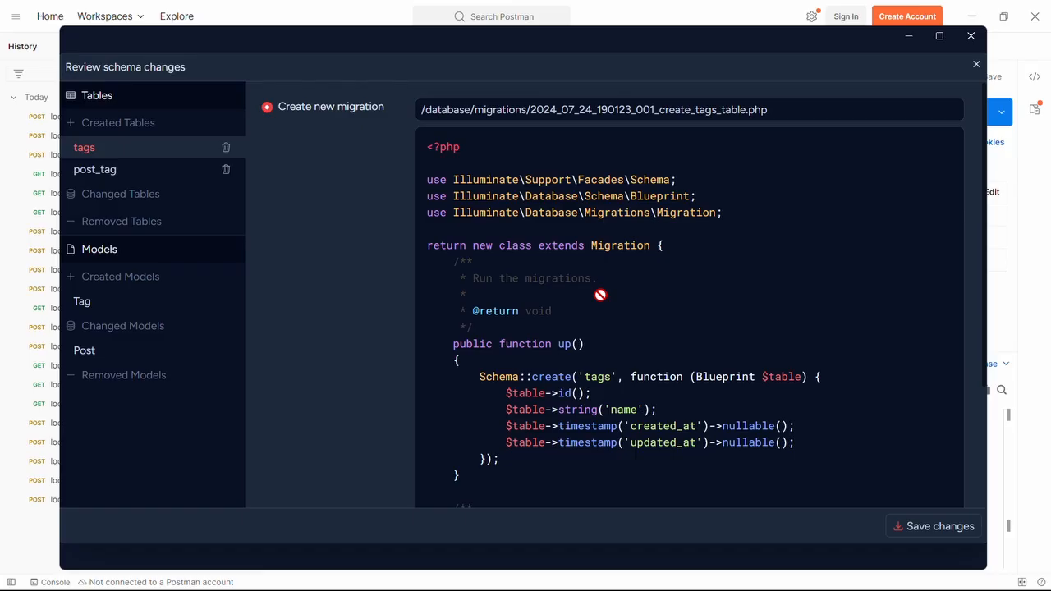
Check the post_tag migration and confirm saving the tags and post_tag schema changes
{"action": "left_click", "coordinate": [95, 170]}
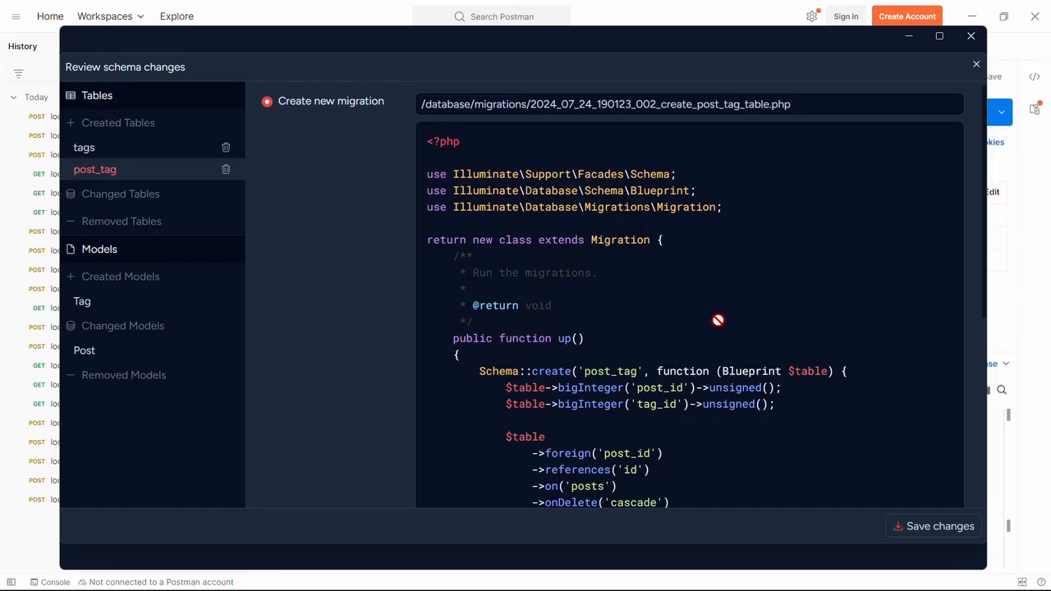
{"action": "left_click", "coordinate": [934, 526]}
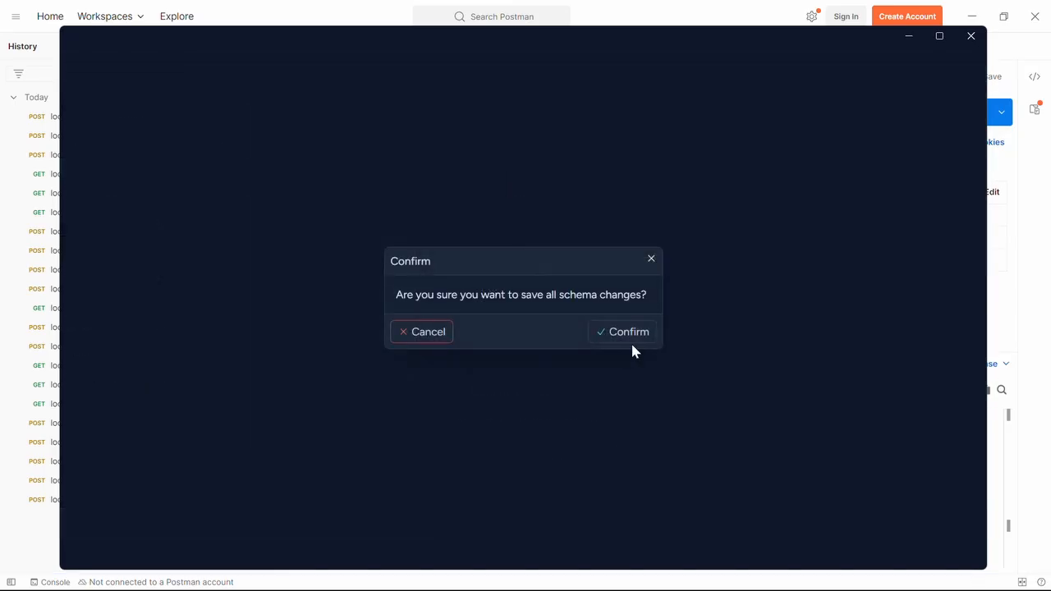
{"action": "left_click", "coordinate": [622, 331]}
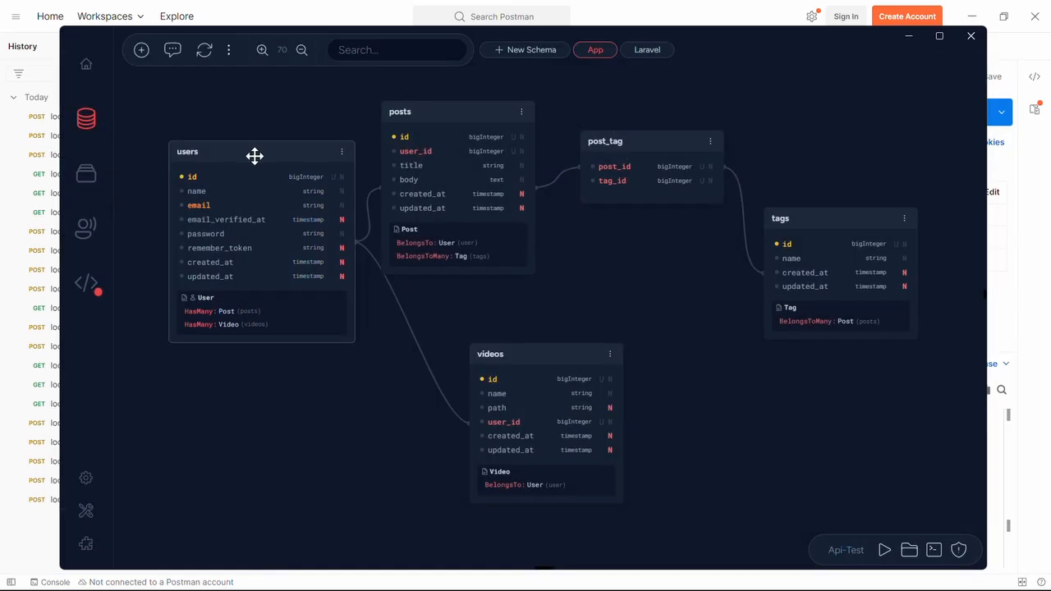
{"action": "left_click_drag", "start_coordinate": [255, 156], "coordinate": [235, 198]}
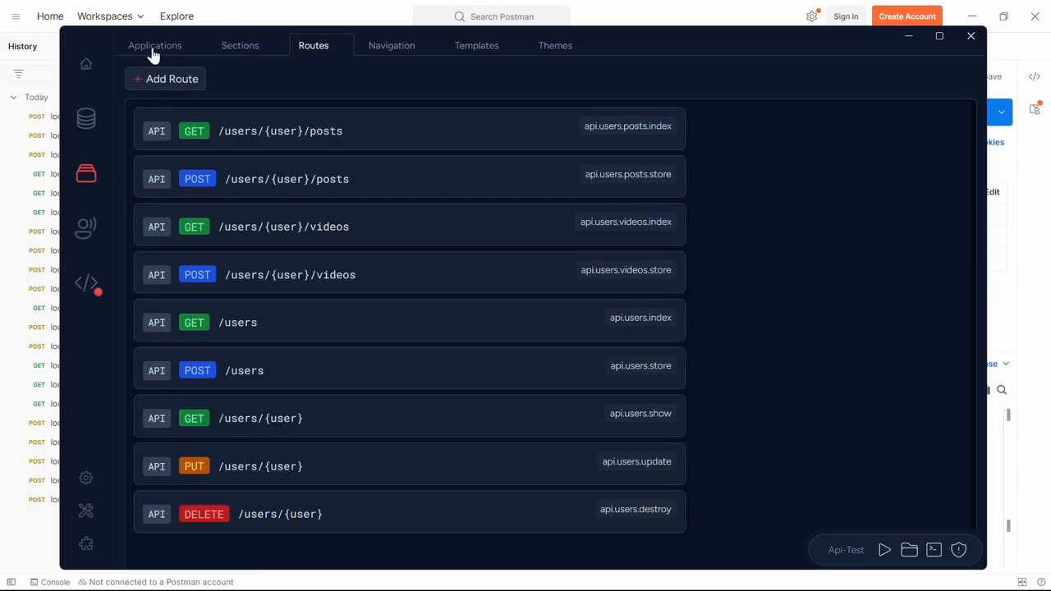
Inspect the Posts resource's Belongs To Many Post Tag relationship, then review the generated routes
{"action": "left_click", "coordinate": [155, 45]}
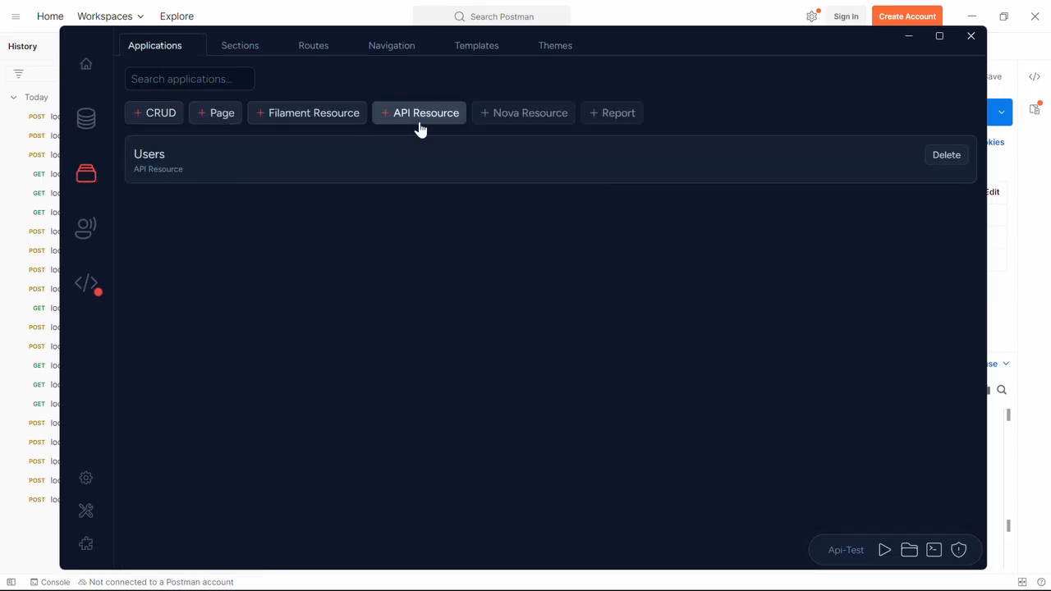
{"action": "left_click", "coordinate": [426, 112]}
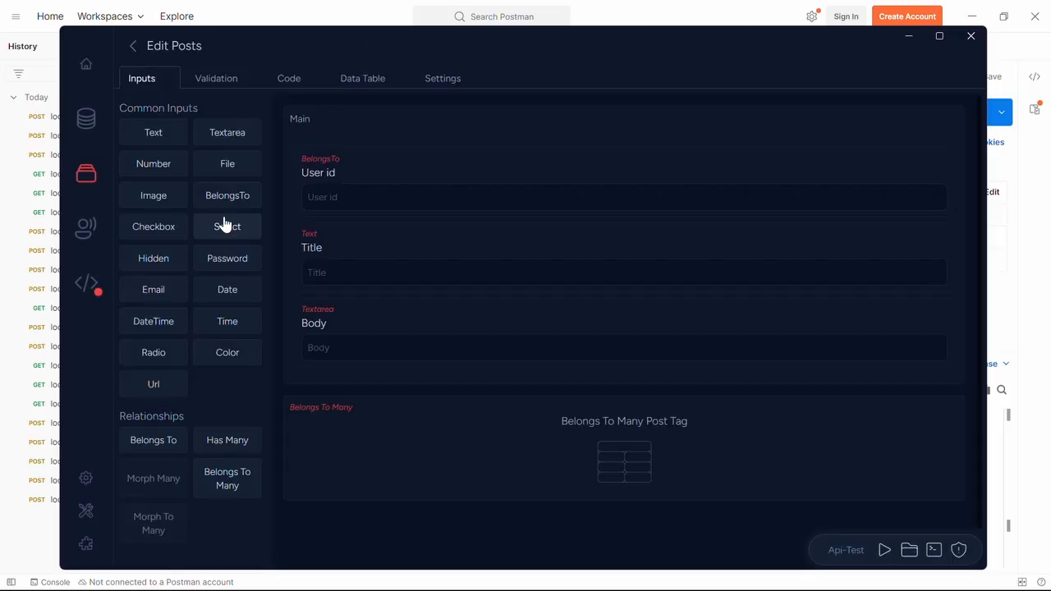
{"action": "mouse_move", "coordinate": [311, 113]}
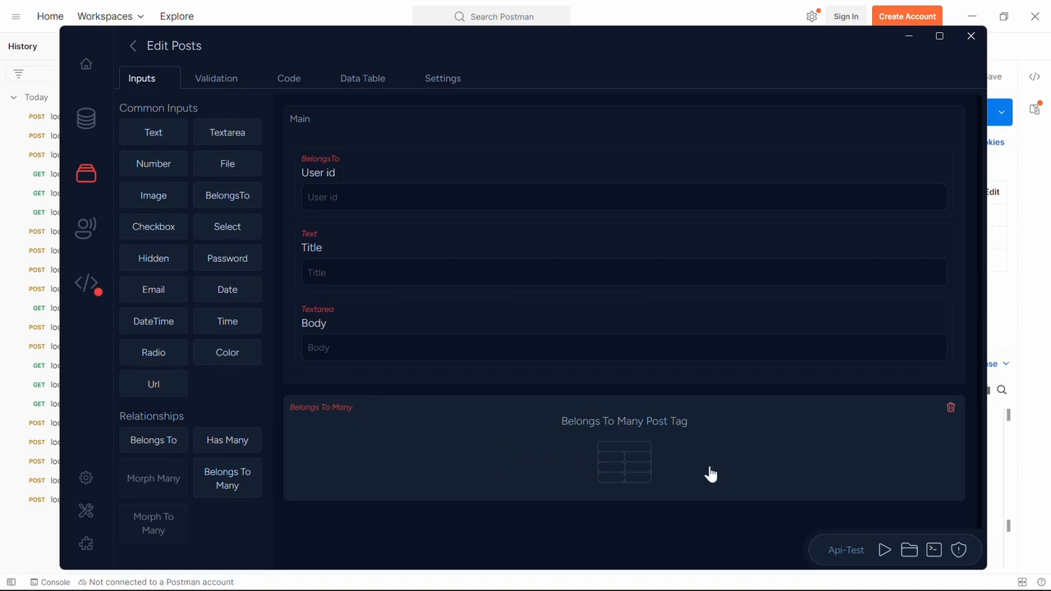
{"action": "mouse_move", "coordinate": [506, 444]}
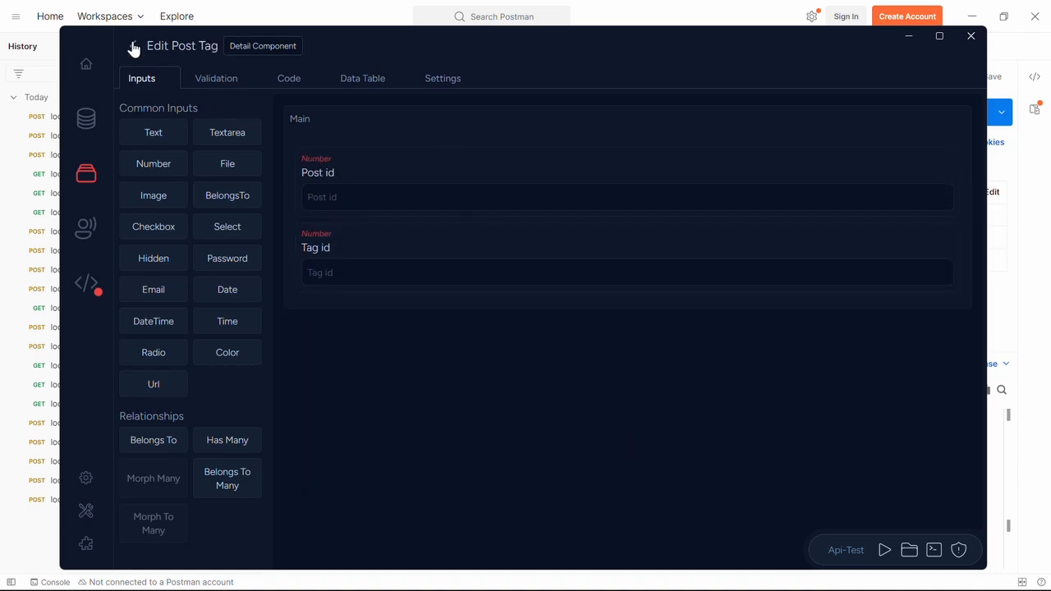
{"action": "left_click", "coordinate": [134, 46]}
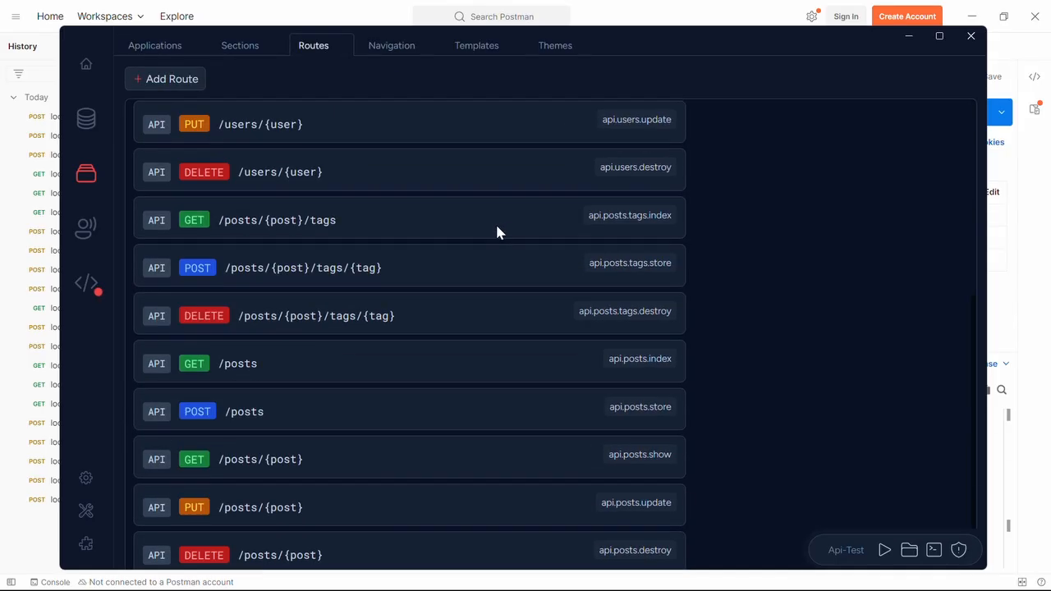
{"action": "scroll", "scroll_direction": "down", "scroll_amount": 3}
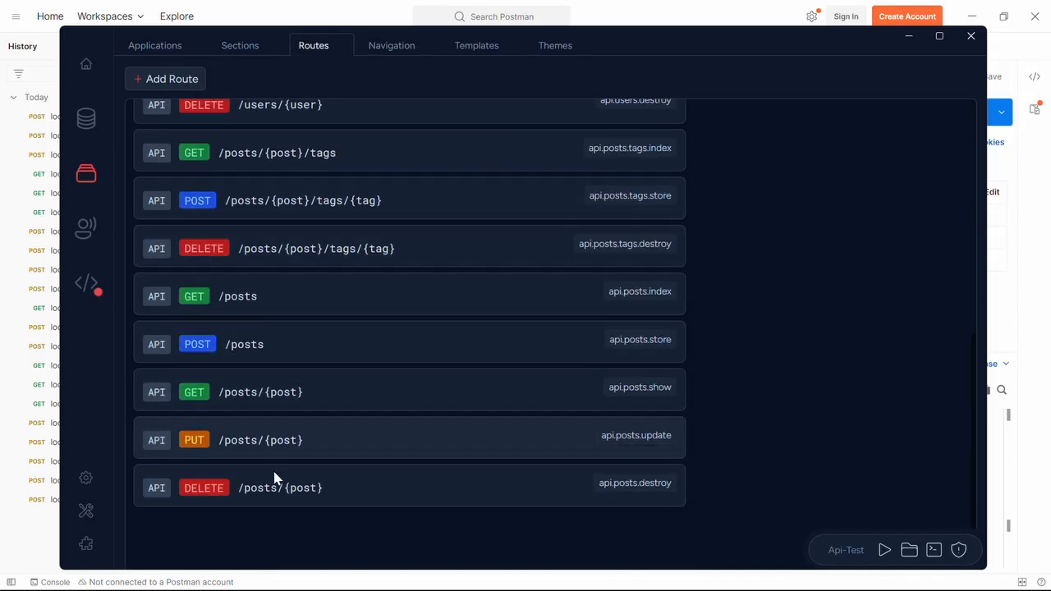
{"action": "mouse_move", "coordinate": [331, 205]}
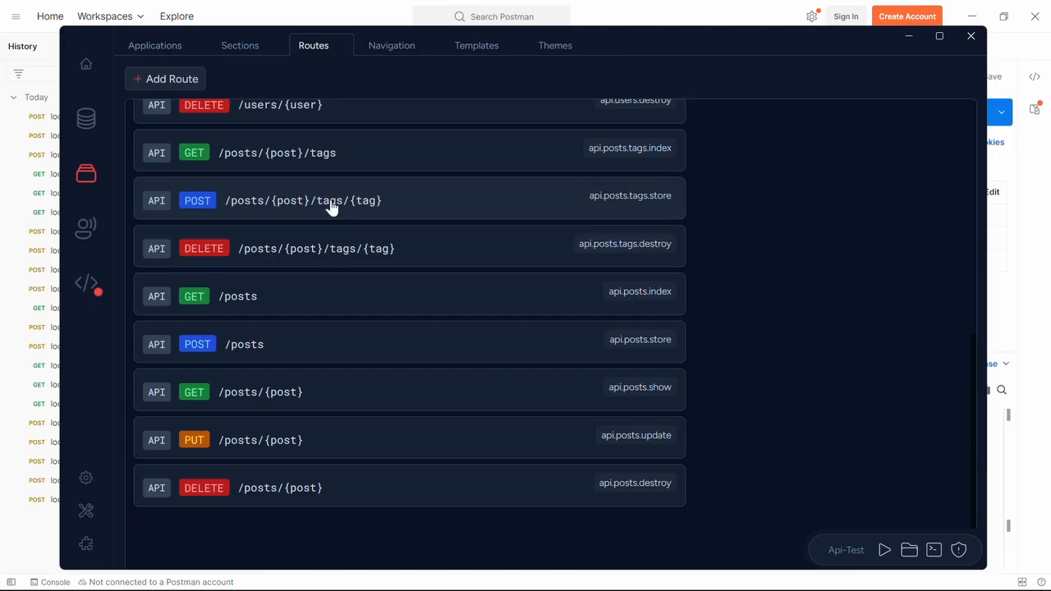
{"action": "mouse_move", "coordinate": [410, 219]}
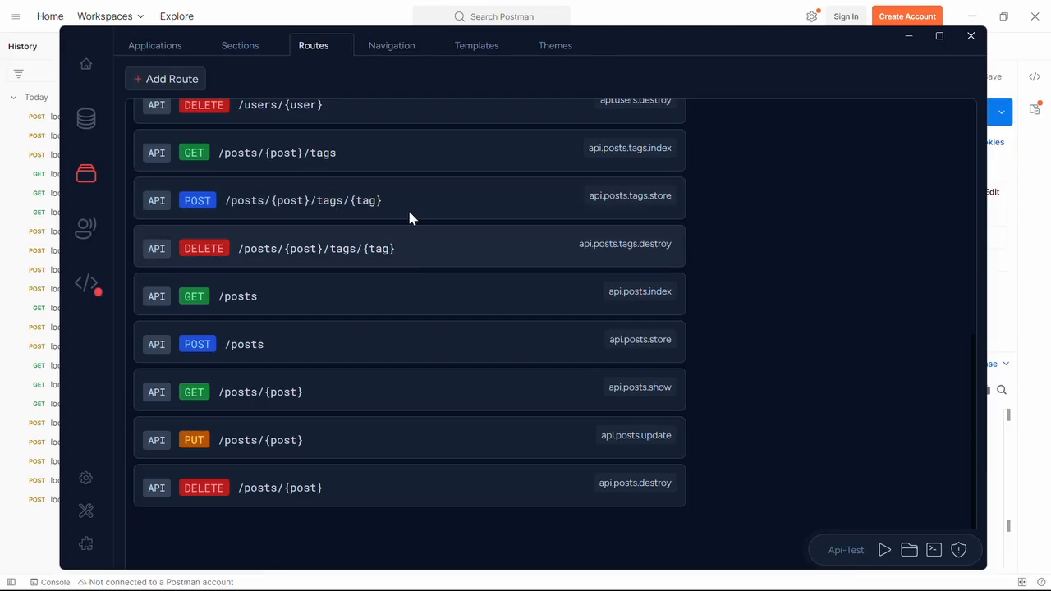
{"action": "mouse_move", "coordinate": [514, 211]}
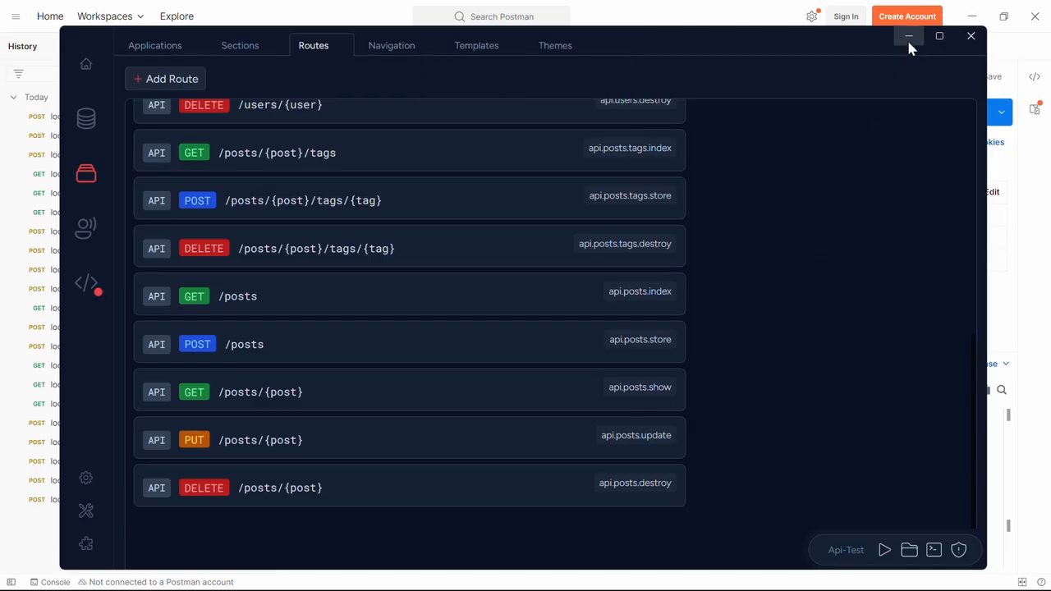
{"action": "left_click", "coordinate": [909, 36]}
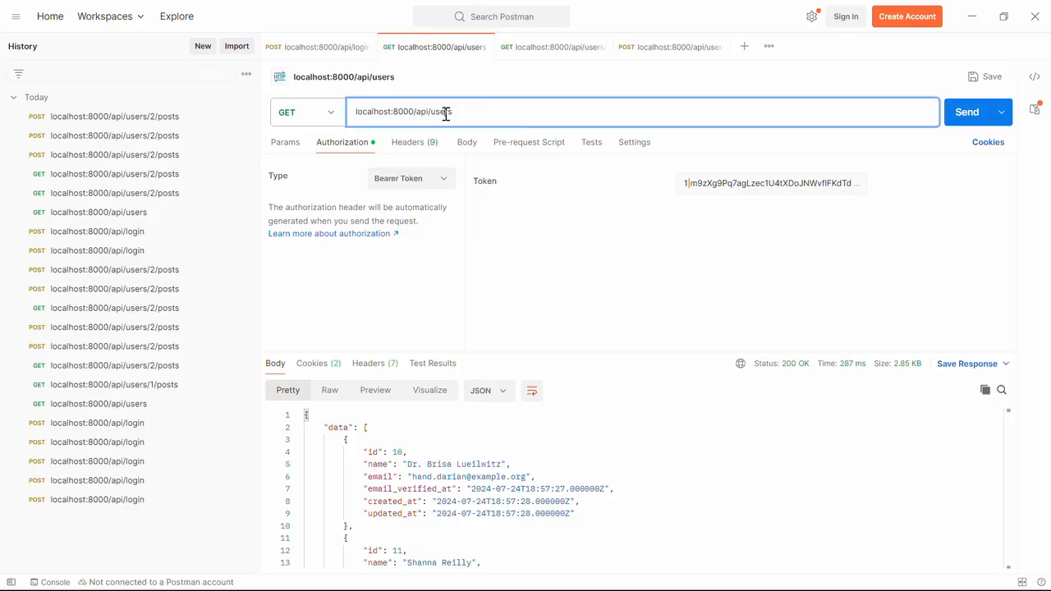
{"action": "left_click", "coordinate": [968, 112]}
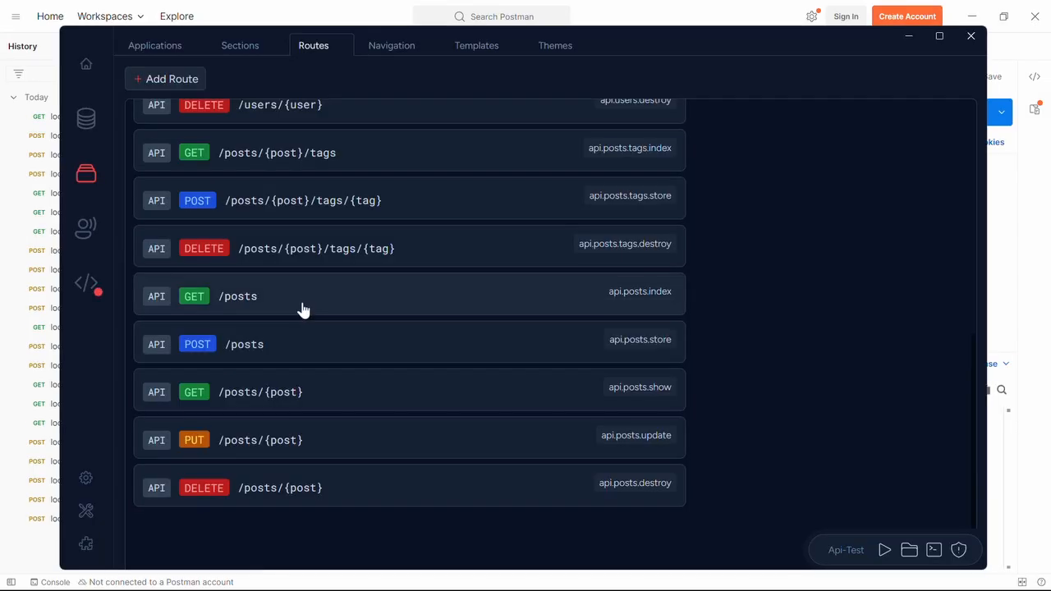
{"action": "key", "text": "Alt+Tab"}
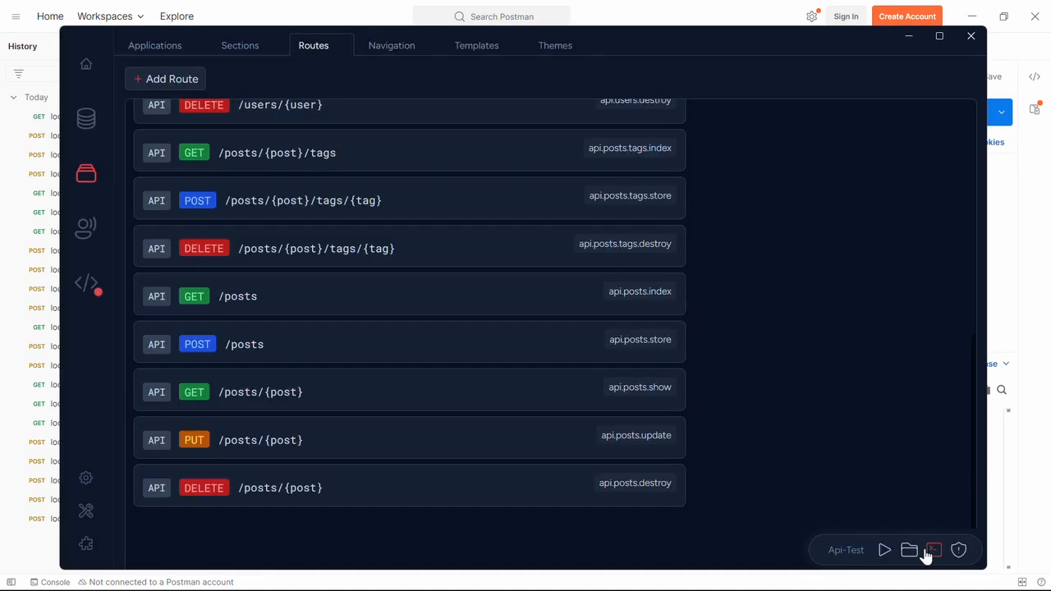
Run php artisan migrate to create the tags and post_tag tables, then begin a db:seed command
{"action": "left_click", "coordinate": [933, 551]}
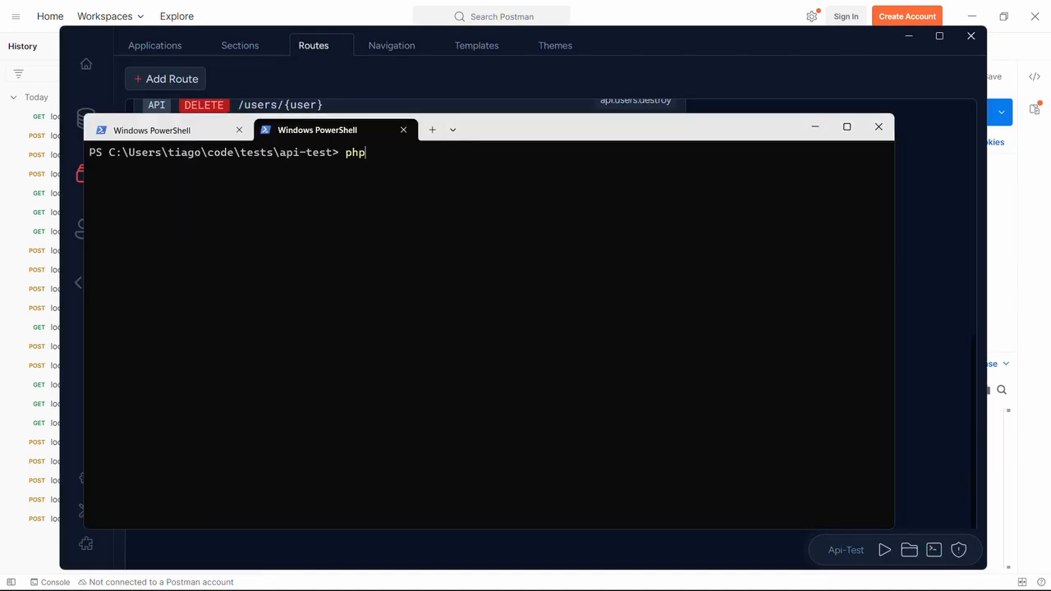
{"action": "type", "text": "artisan migra"}
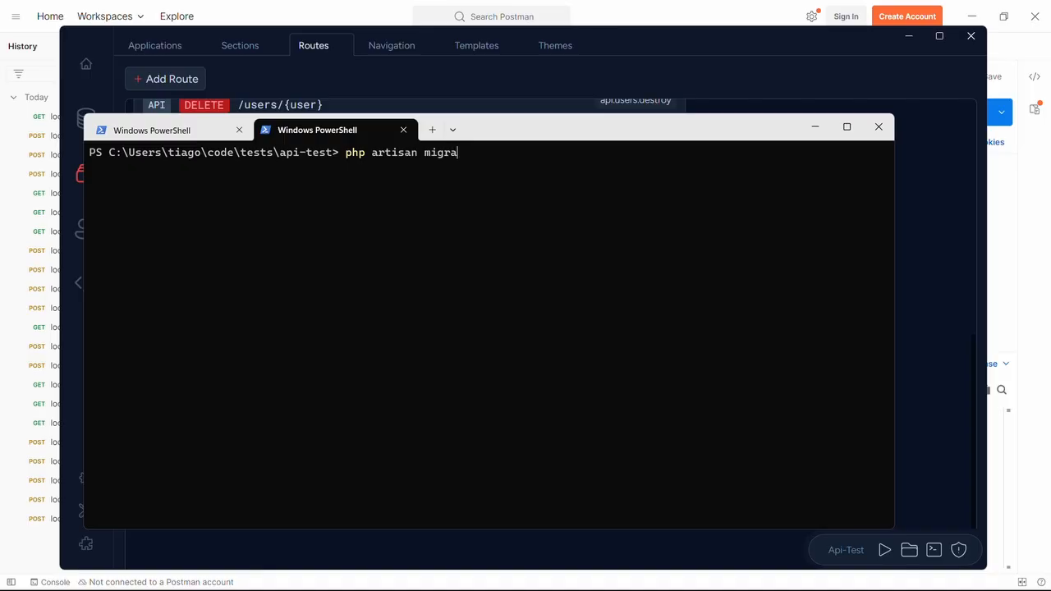
{"action": "key", "text": "Return"}
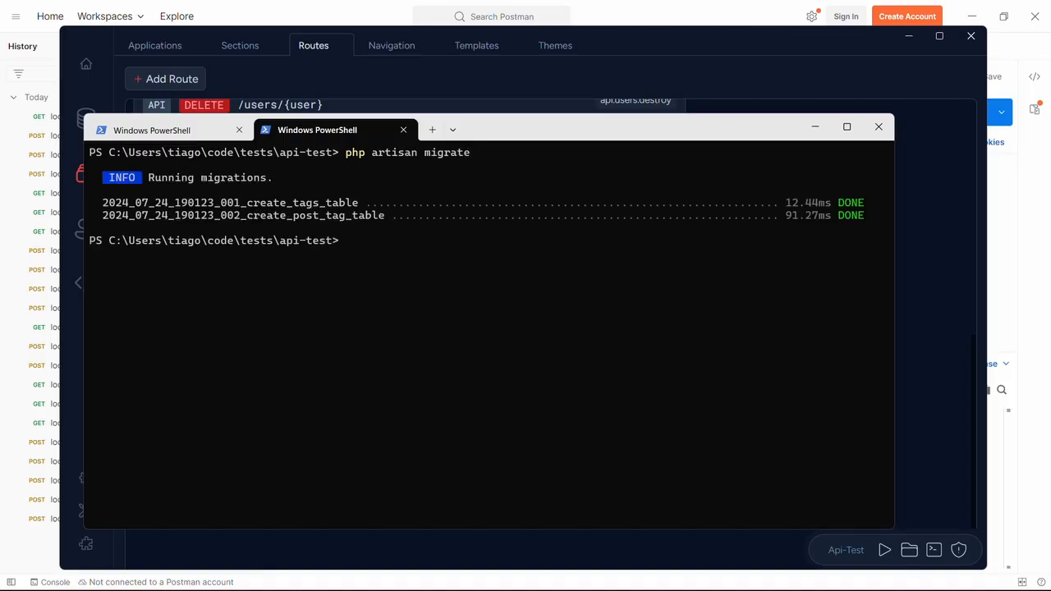
{"action": "type", "text": "php artisan db:seed --class="}
{"action": "type", "text": "localhost:8000/api/posts/6/tag"}
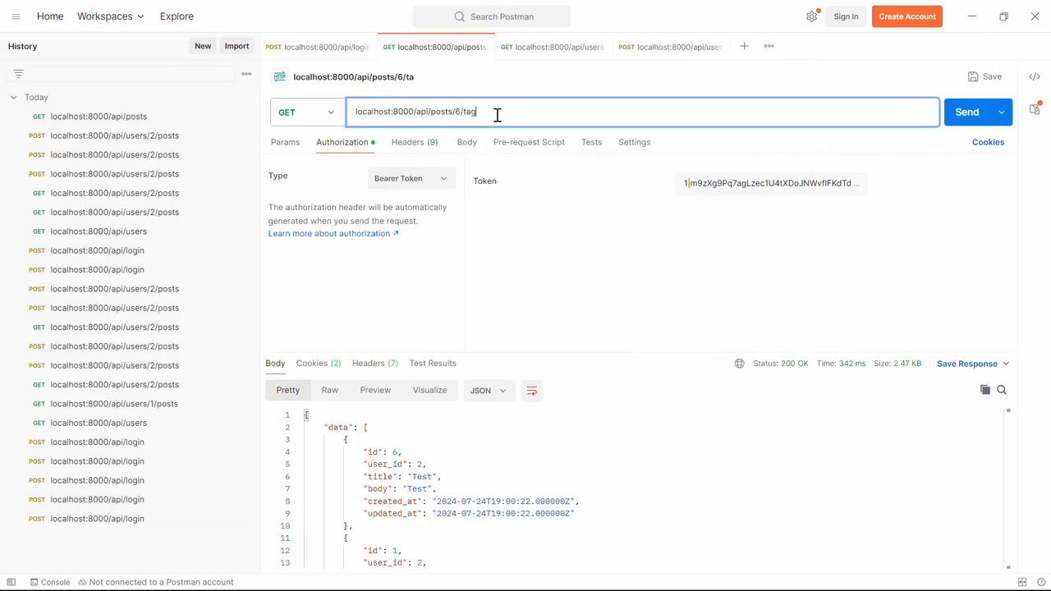
Send GET posts/6/tags (empty data), then POST to localhost:8000/api/posts/6/tags, which returns 405
{"action": "left_click", "coordinate": [967, 112]}
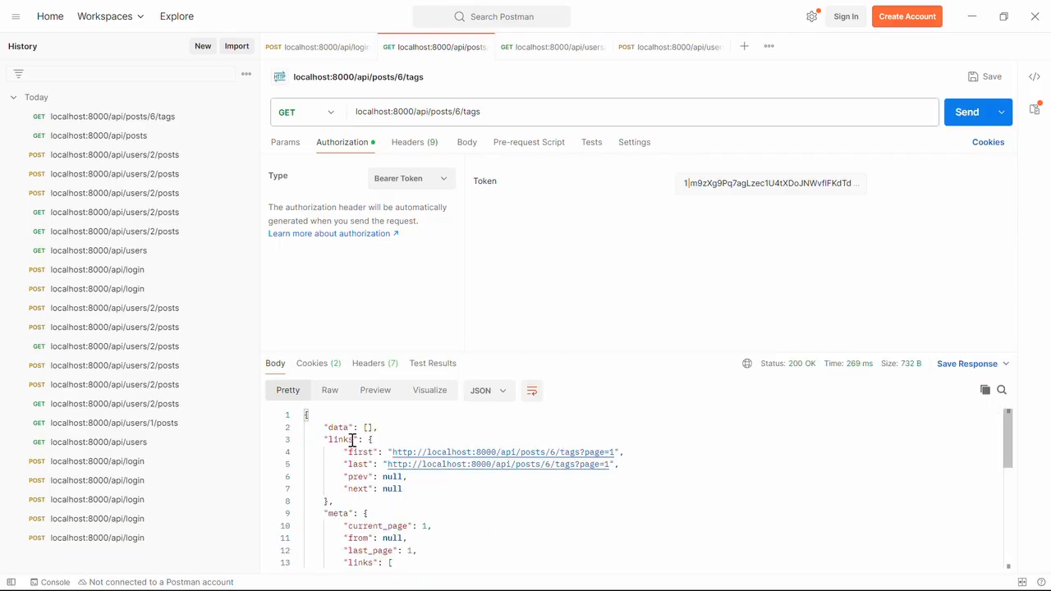
{"action": "mouse_move", "coordinate": [592, 142]}
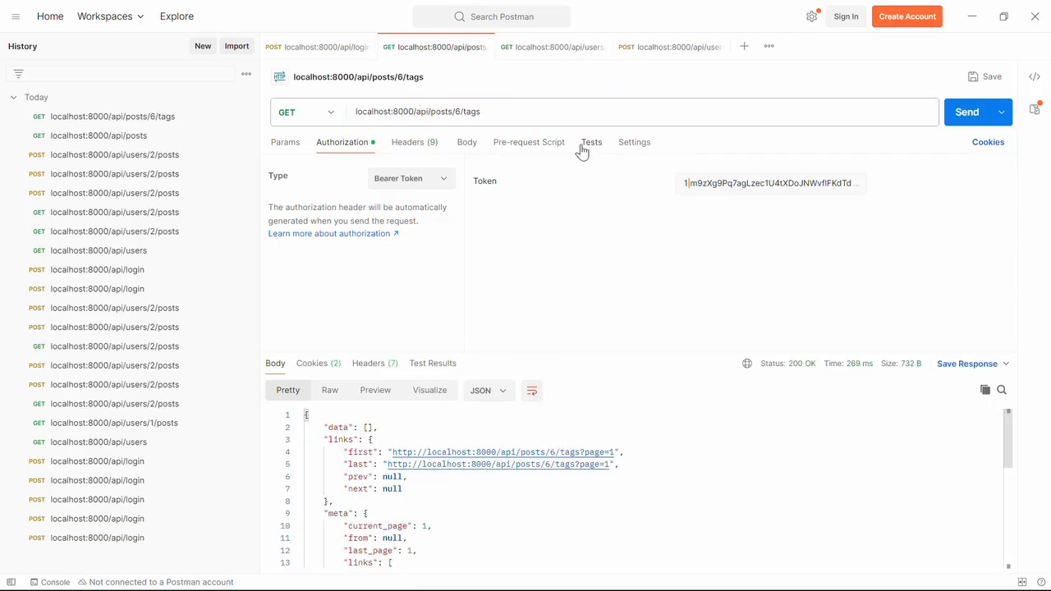
{"action": "mouse_move", "coordinate": [589, 352]}
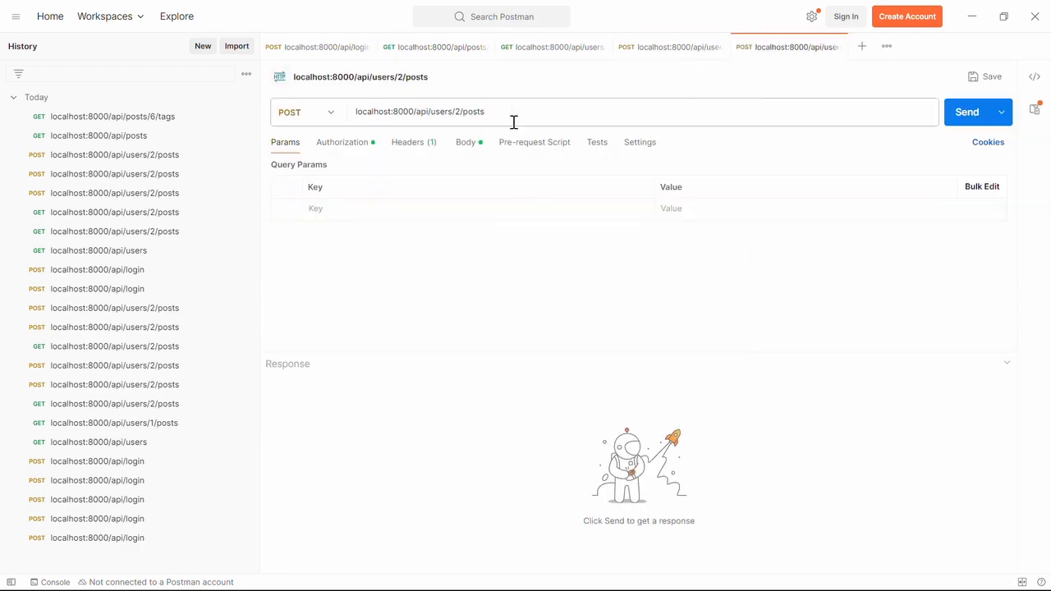
{"action": "type", "text": "localhost:8000/api/pos"}
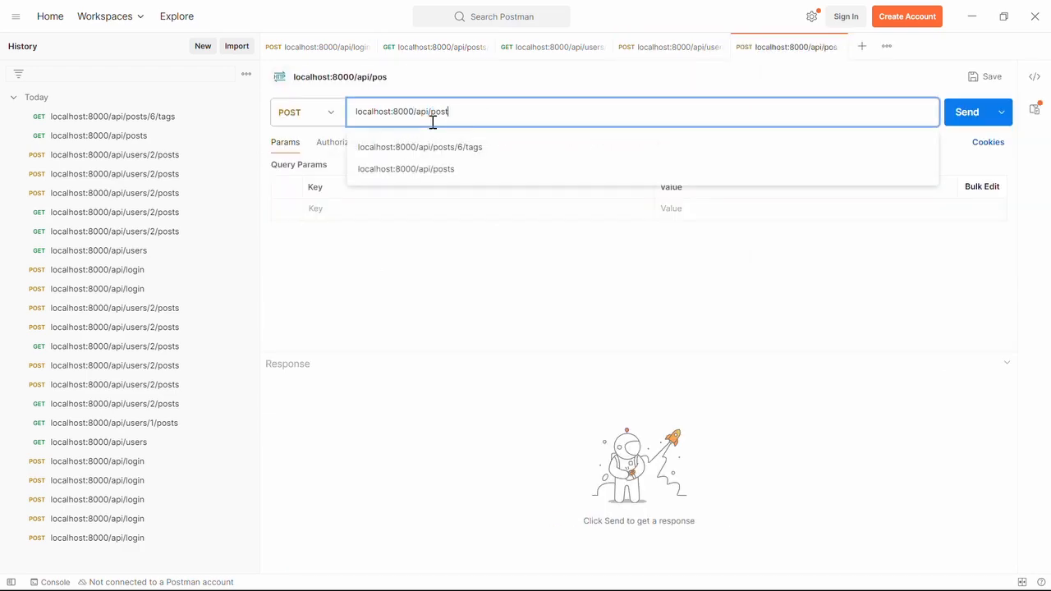
{"action": "left_click", "coordinate": [420, 147]}
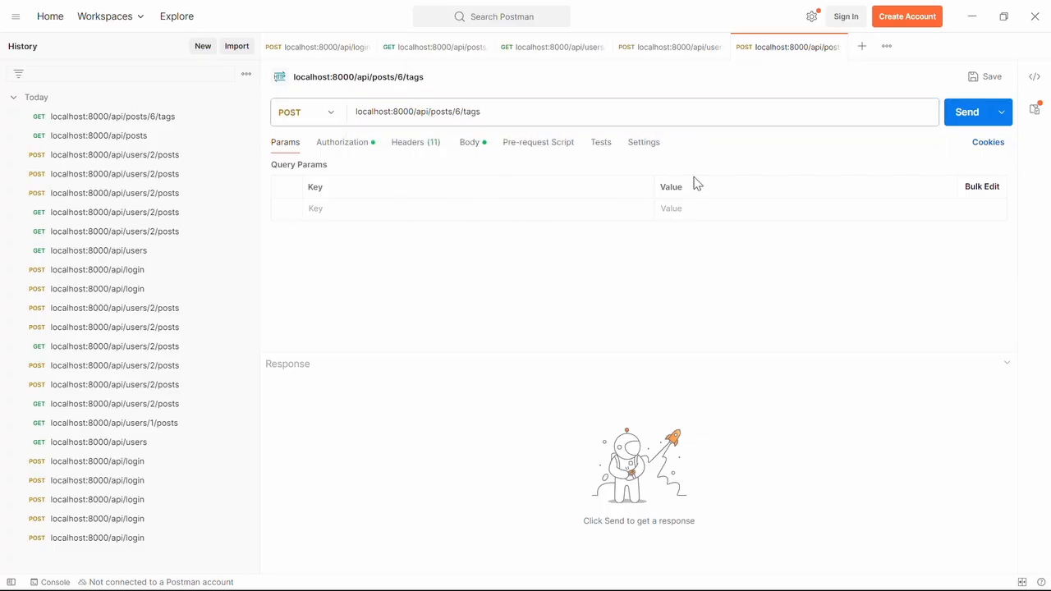
{"action": "left_click", "coordinate": [967, 111]}
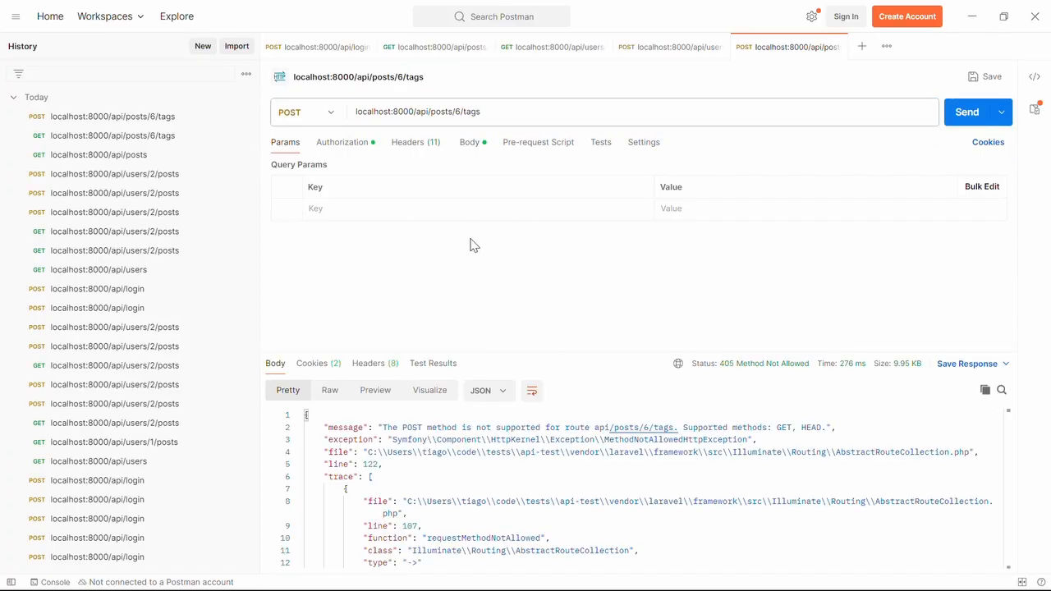
{"action": "mouse_move", "coordinate": [402, 134]}
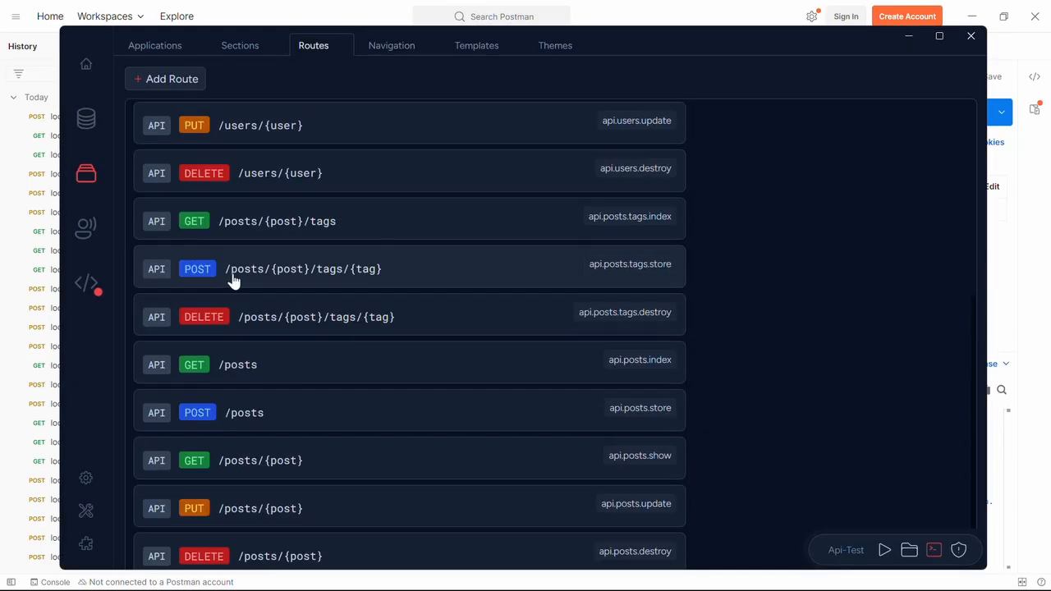
{"action": "mouse_move", "coordinate": [374, 279]}
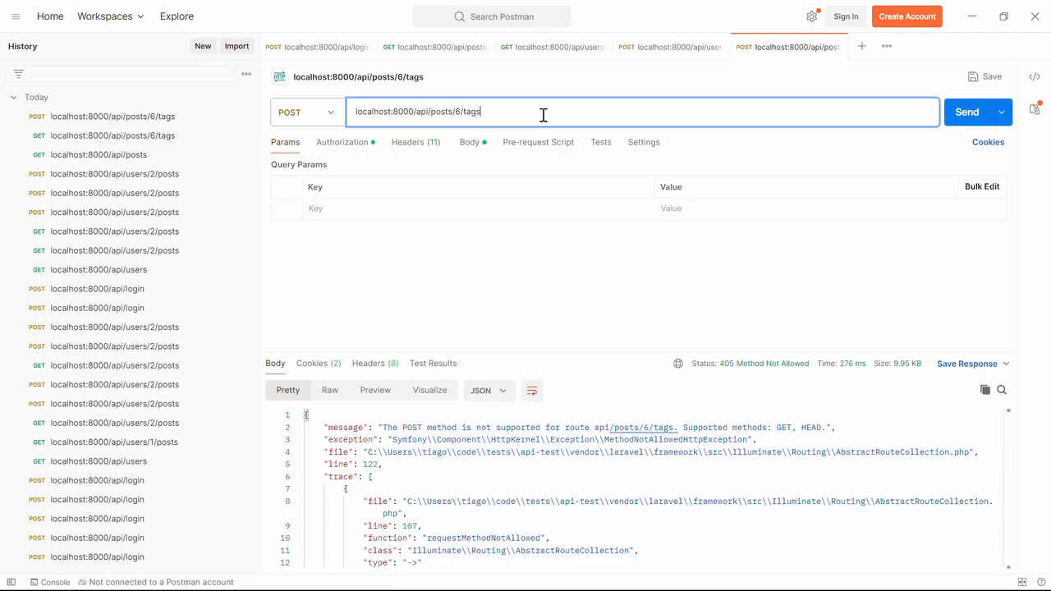
Attach tag 1 with POST posts/6/tags/1 (204), then re-send GET posts/6/tags to confirm it
{"action": "type", "text": "/1"}
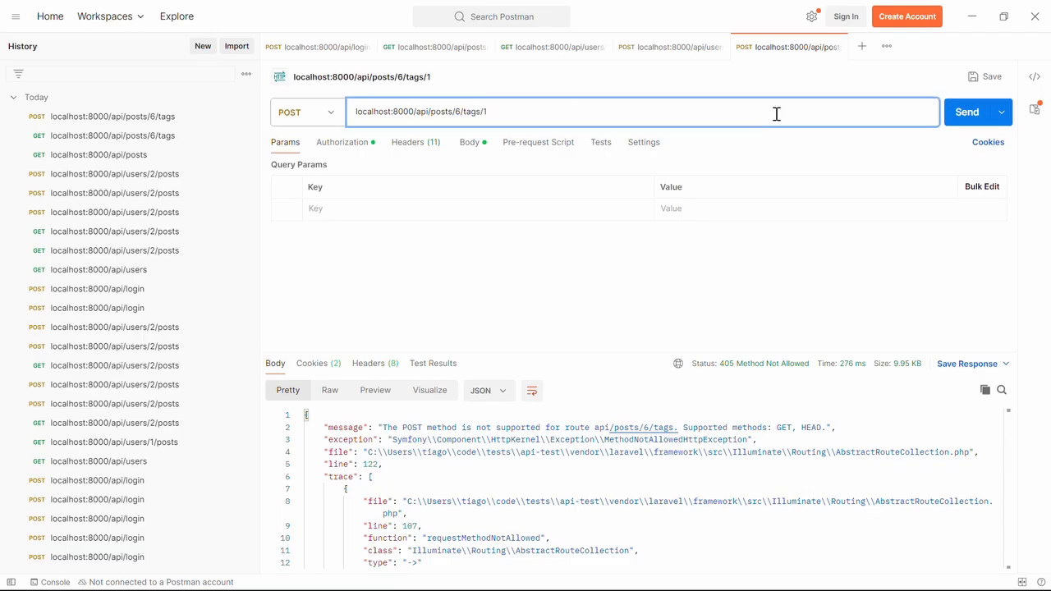
{"action": "left_click", "coordinate": [967, 111]}
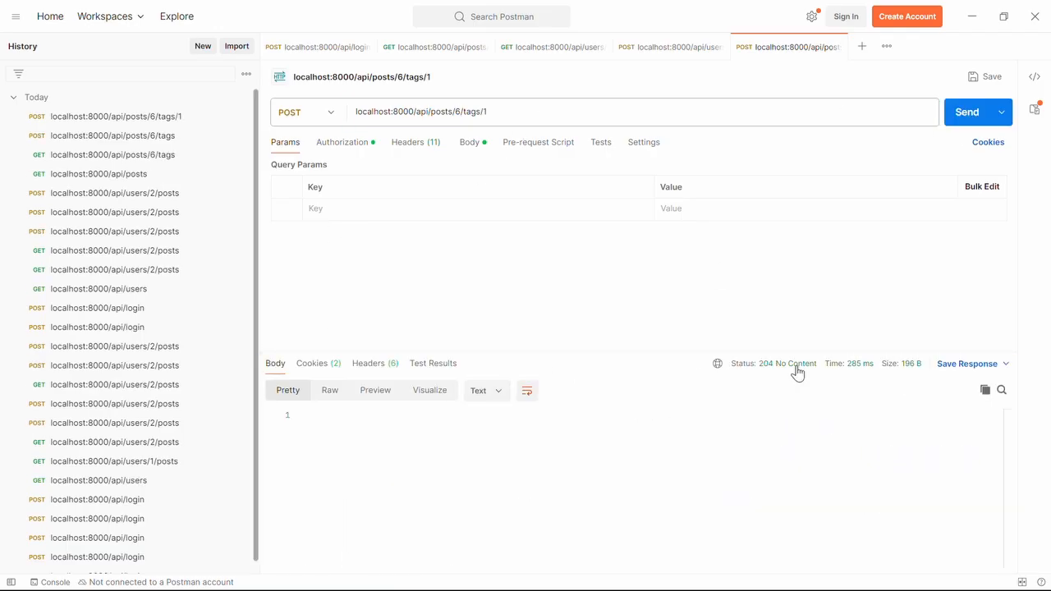
{"action": "left_click", "coordinate": [434, 47]}
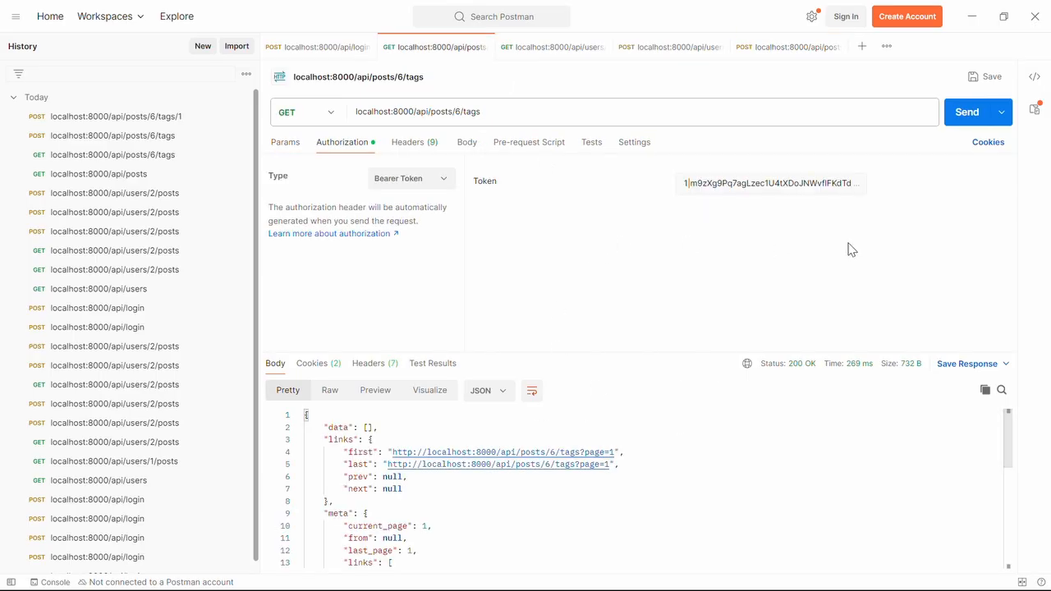
{"action": "left_click", "coordinate": [966, 111]}
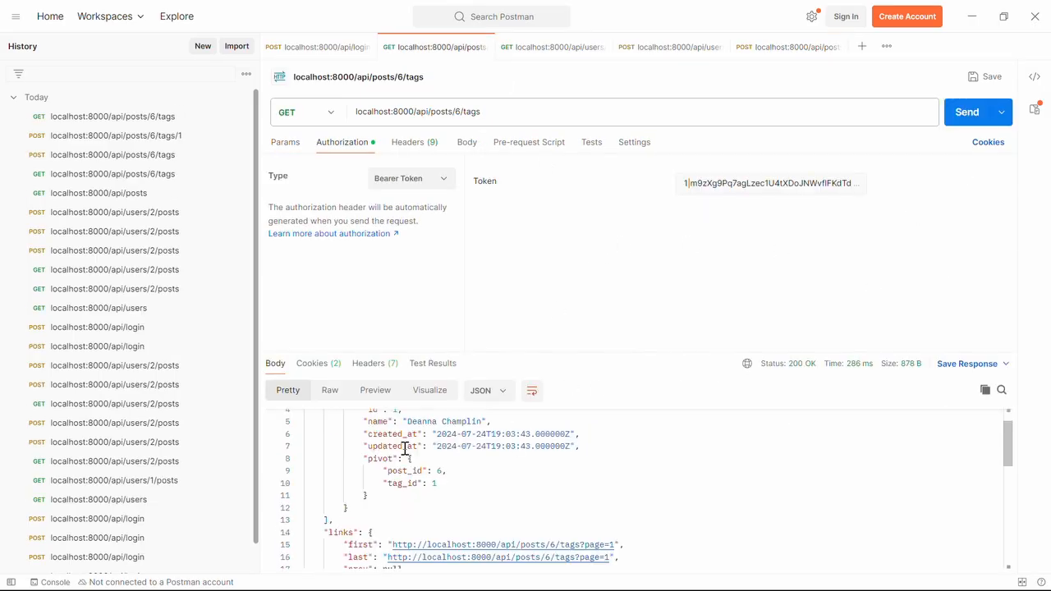
{"action": "scroll", "scroll_direction": "up", "scroll_amount": 3}
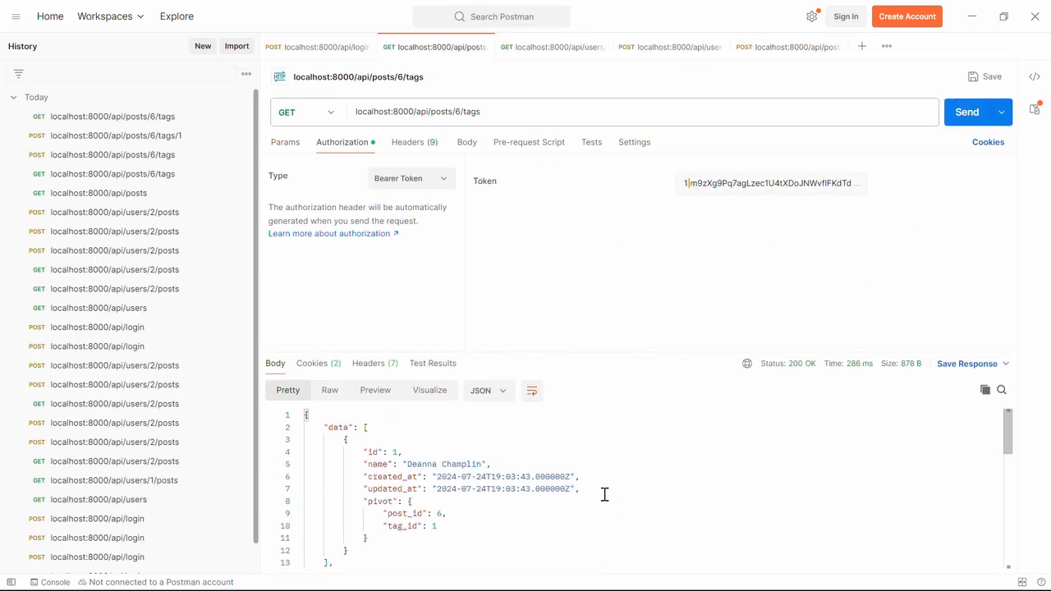